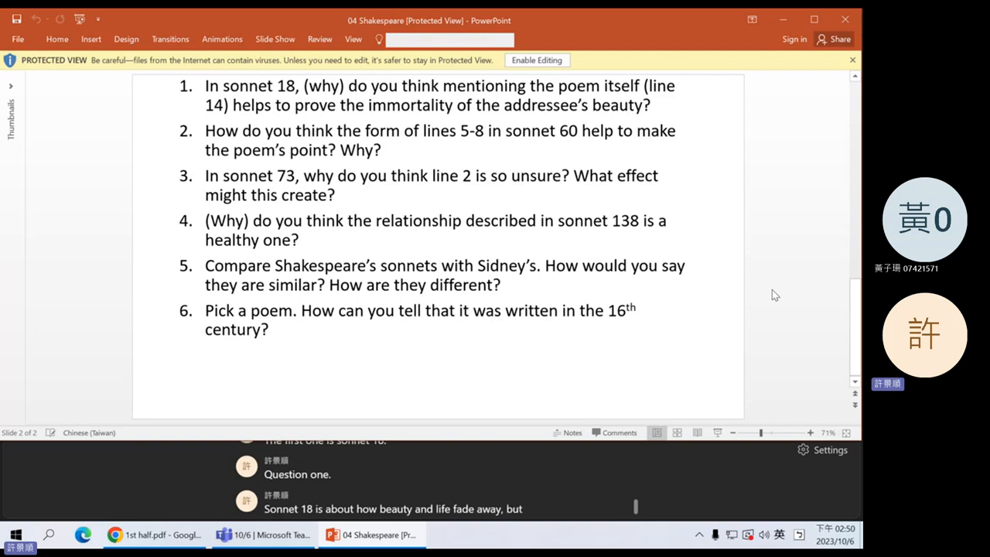
# - Move past the six sonnet discussion questions to the annotated Sonnet 18 in 1st half.pdf
pyautogui.scroll(-3)
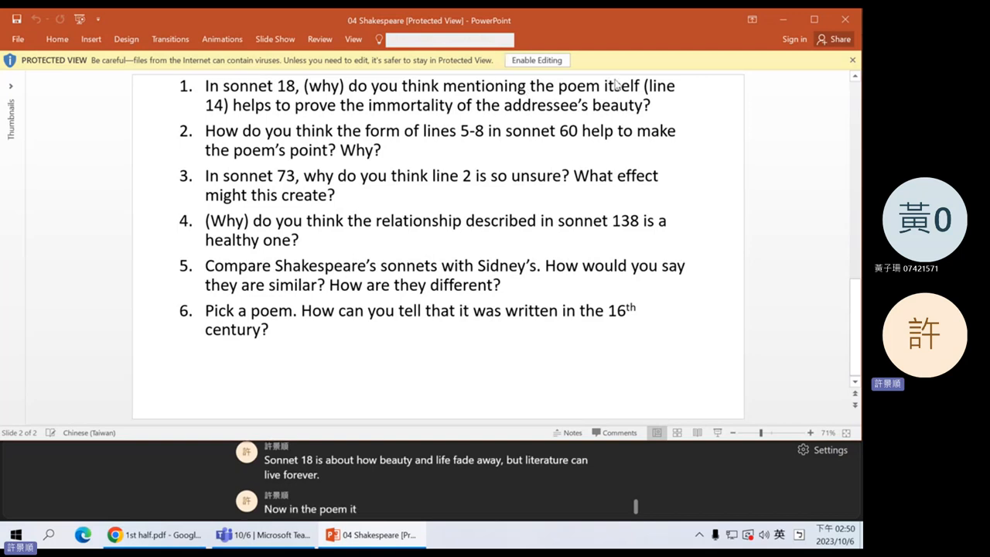
pyautogui.write('mentions itself.')
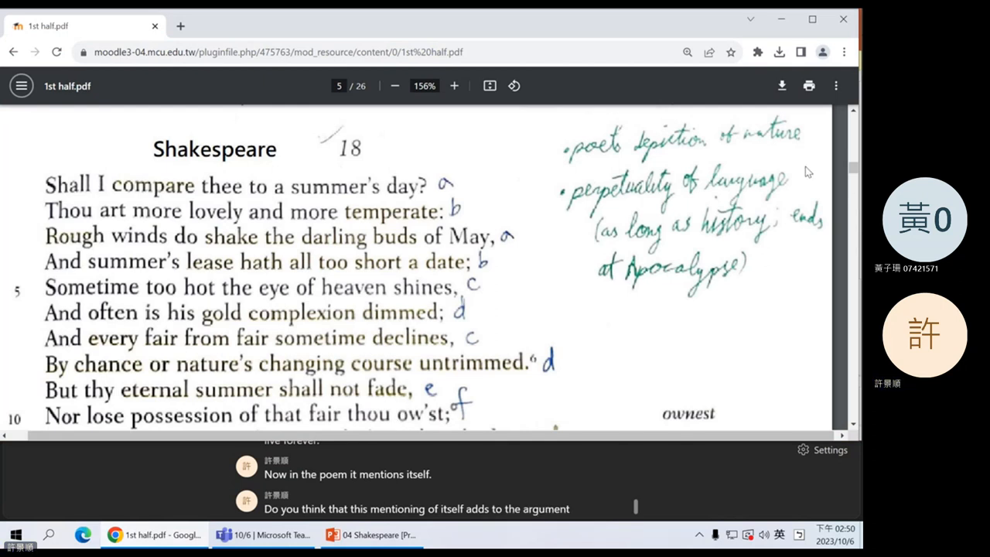
pyautogui.scroll(-3)
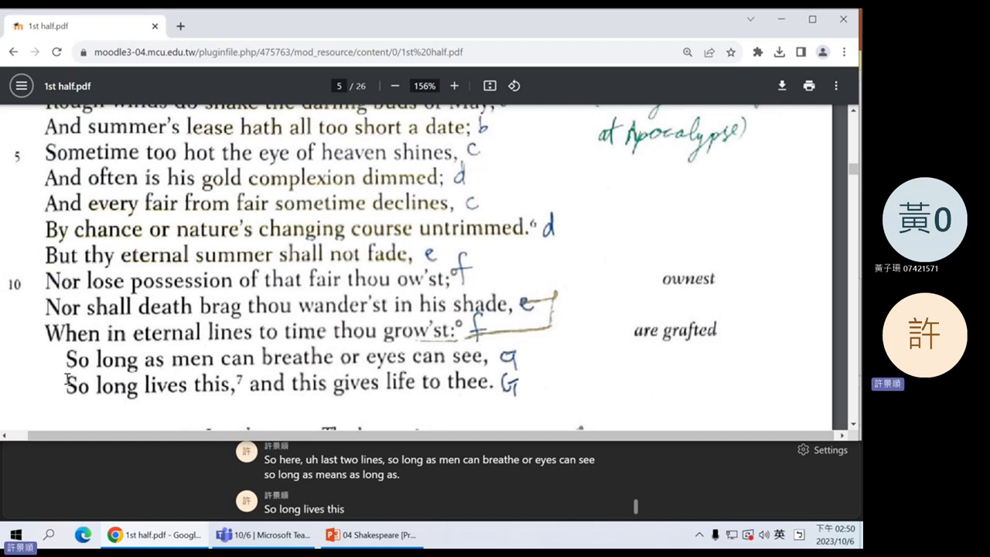
pyautogui.scroll(-3)
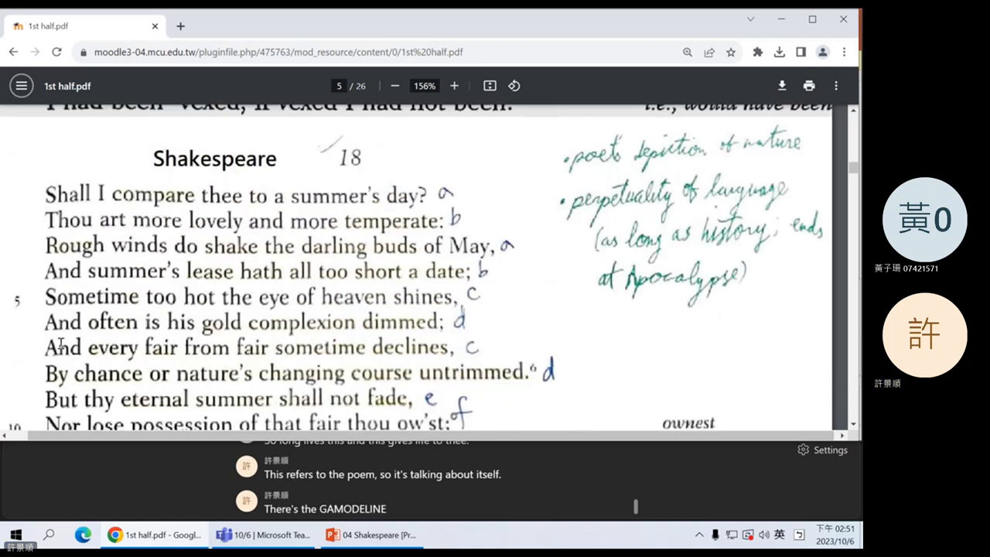
pyautogui.scroll(-3)
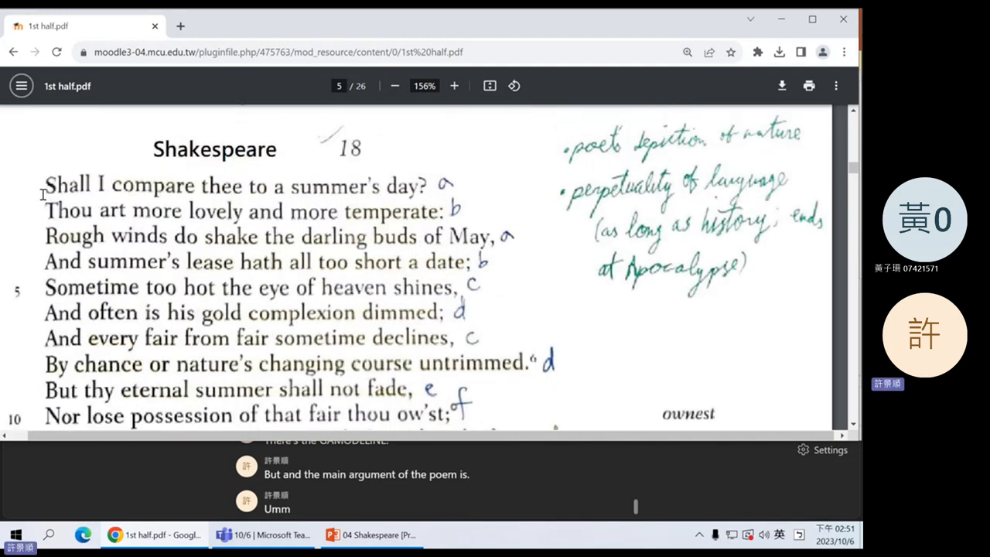
pyautogui.scroll(-3)
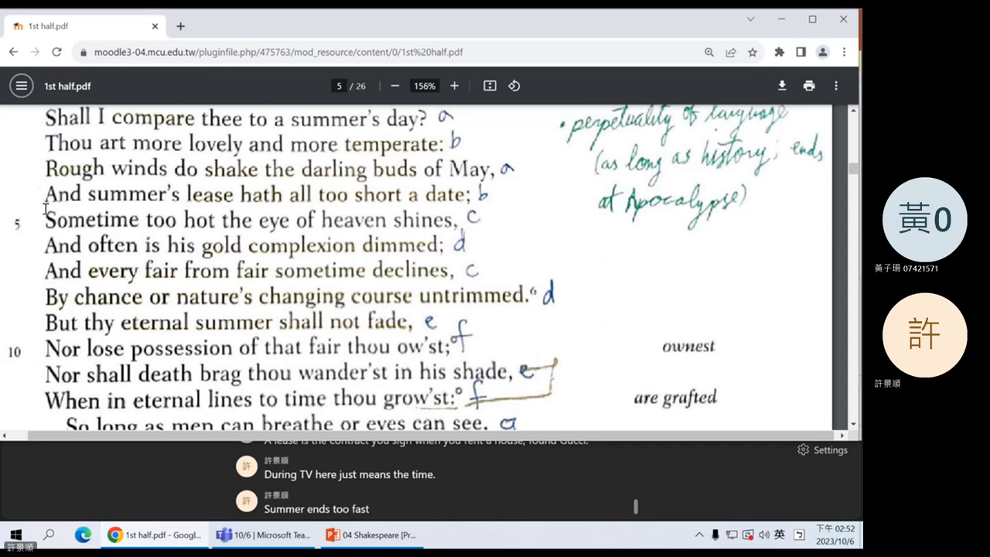
pyautogui.scroll(-3)
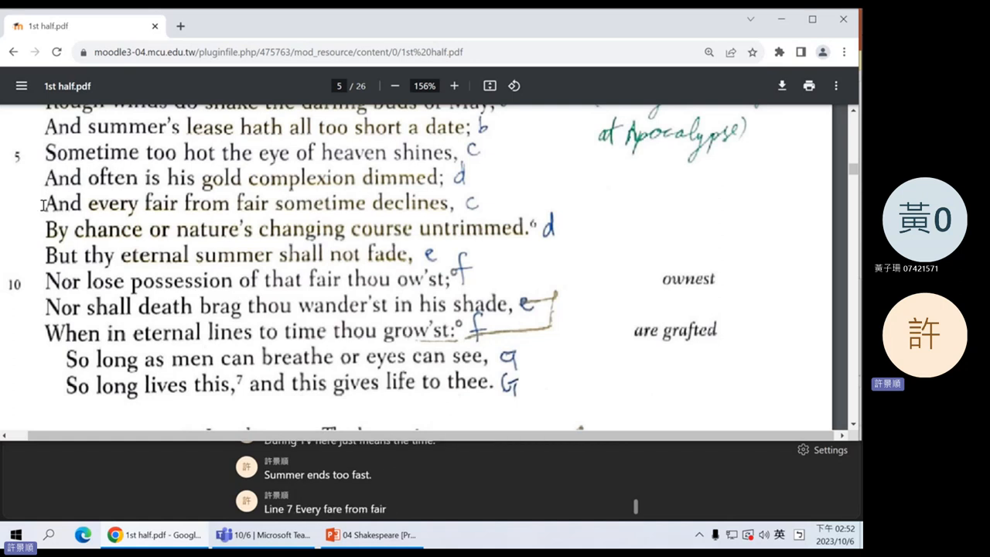
# - Go through Sonnet 18's remaining lines on beauty and eternal life
pyautogui.write('sometime declines the')
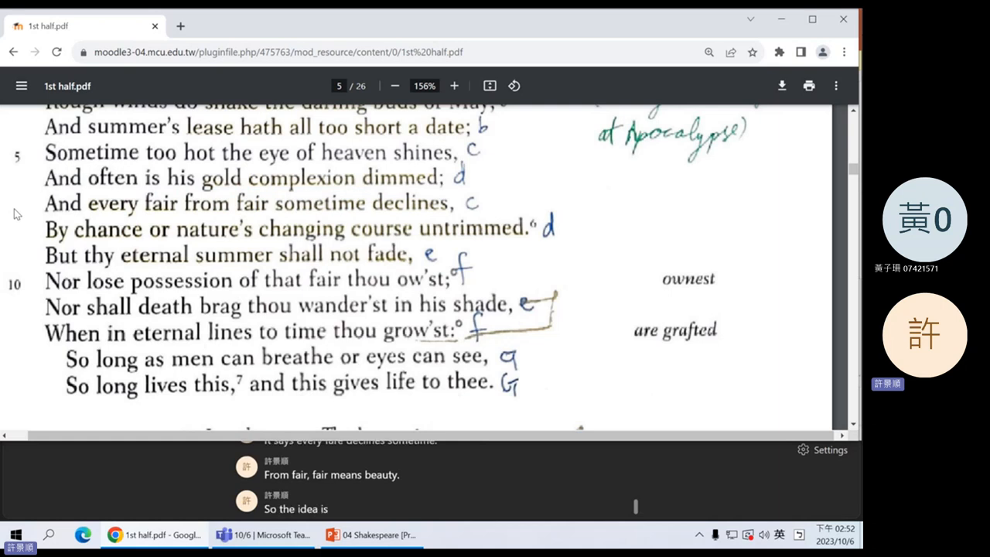
pyautogui.write('beauty will always one')
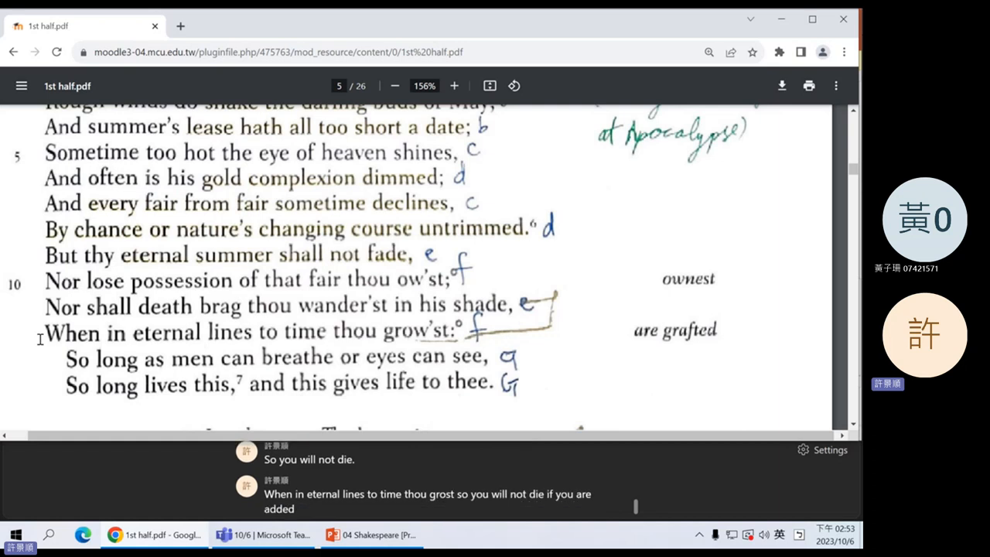
pyautogui.write('to eternal life')
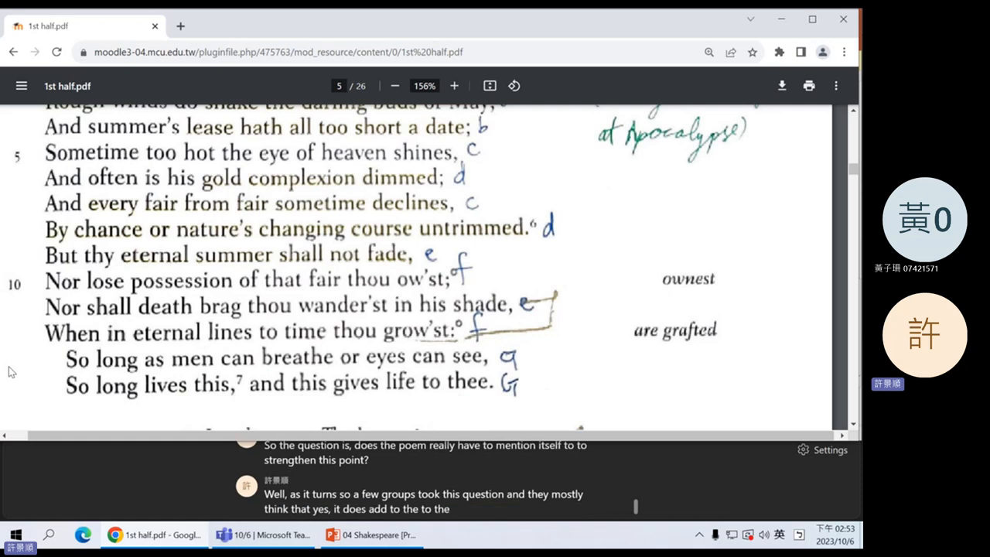
# - Scroll toward page 6 as the couplet wraps up and question 2 begins
pyautogui.scroll(-3)
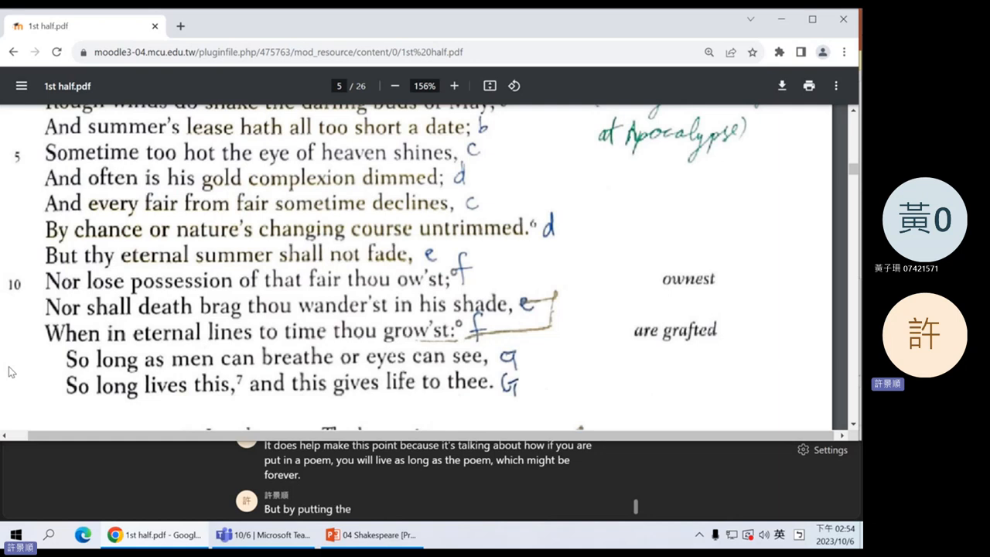
pyautogui.write('poem itself into')
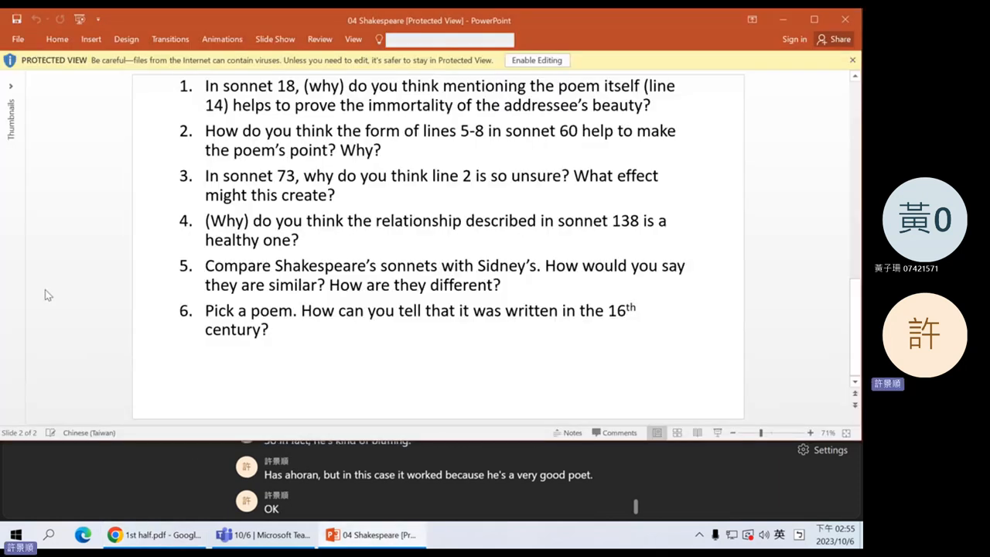
pyautogui.write('question 2 the')
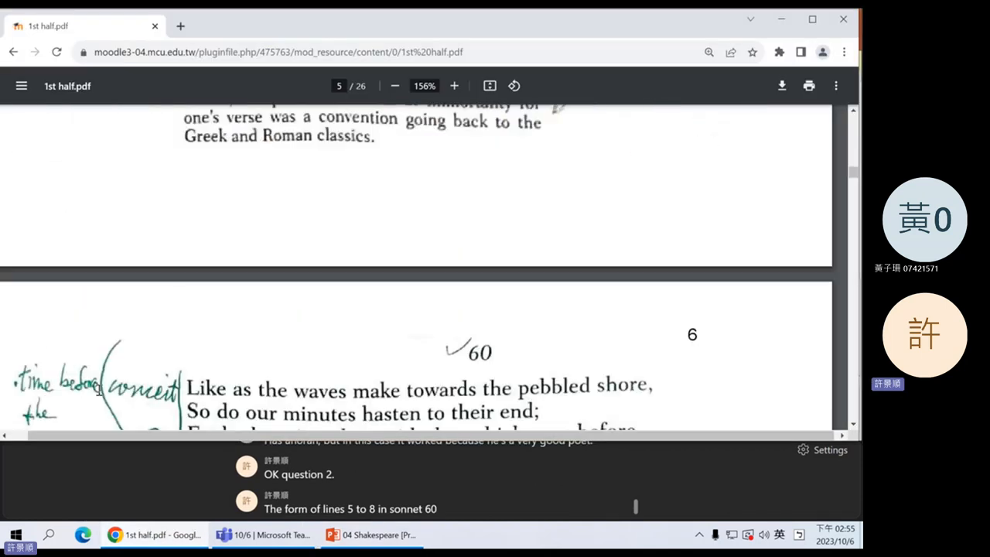
# - Scroll Sonnet 60 and its margin notes on page 6 into view and explain its first quatrain
pyautogui.scroll(-3)
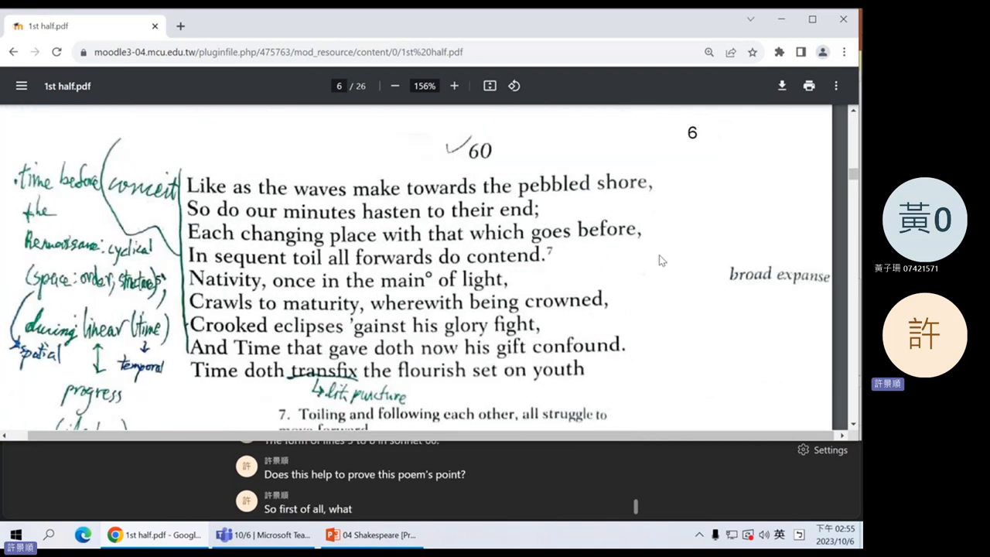
pyautogui.write('is the point of this poem')
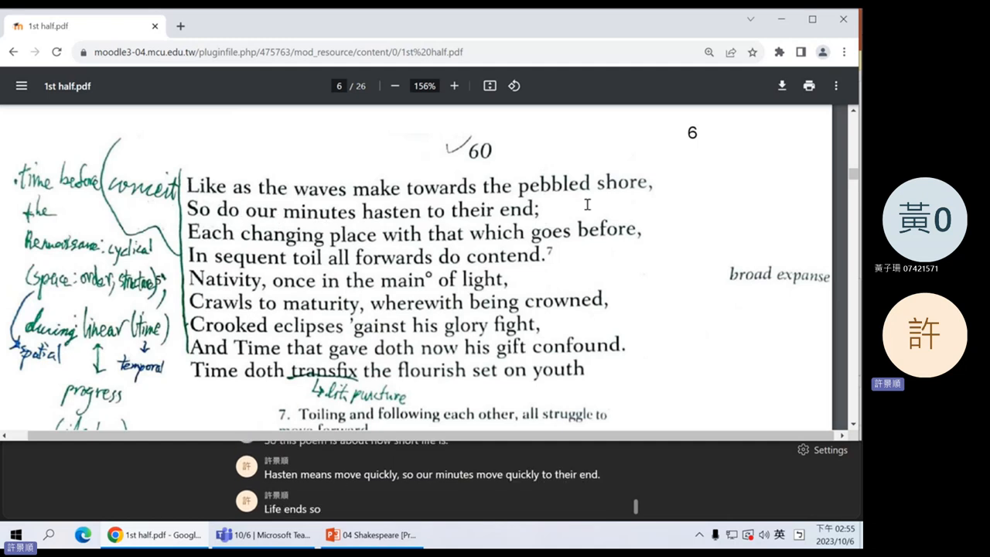
pyautogui.write('fast')
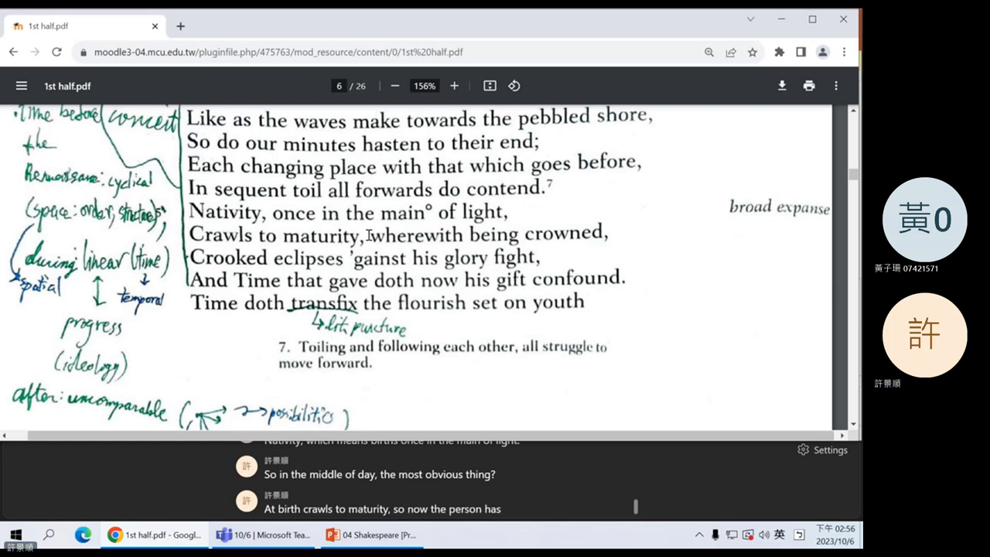
# - Select and highlight Sonnet 60's lines 5–8 and footnote 7 while explaining them
pyautogui.doubleClick(221, 234)
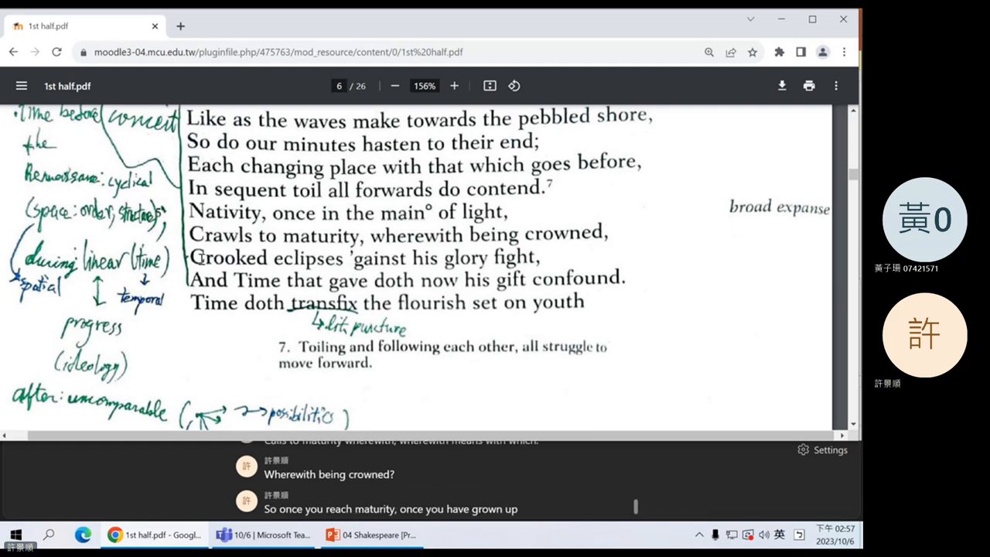
pyautogui.moveTo(193, 257); pyautogui.dragTo(483, 256)
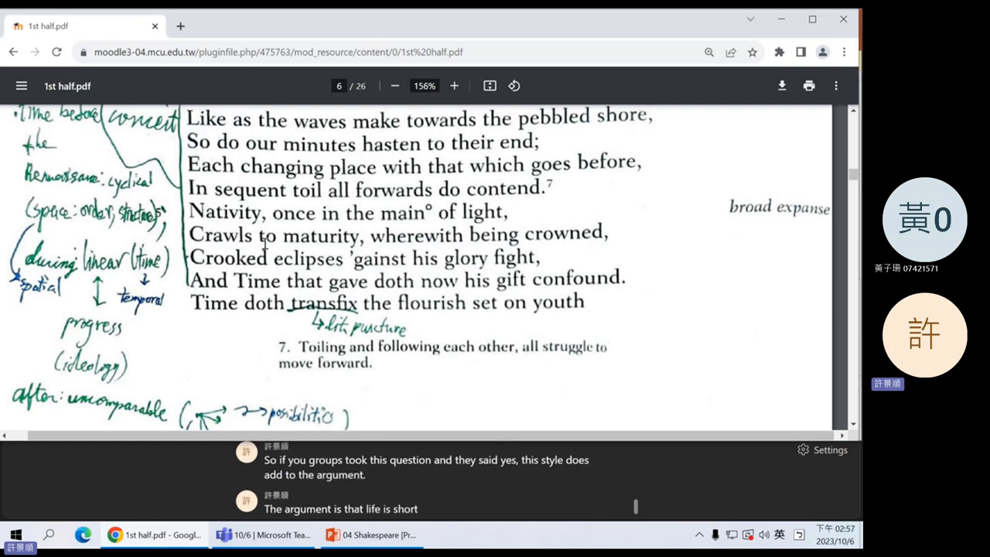
pyautogui.moveTo(188, 212); pyautogui.dragTo(618, 279)
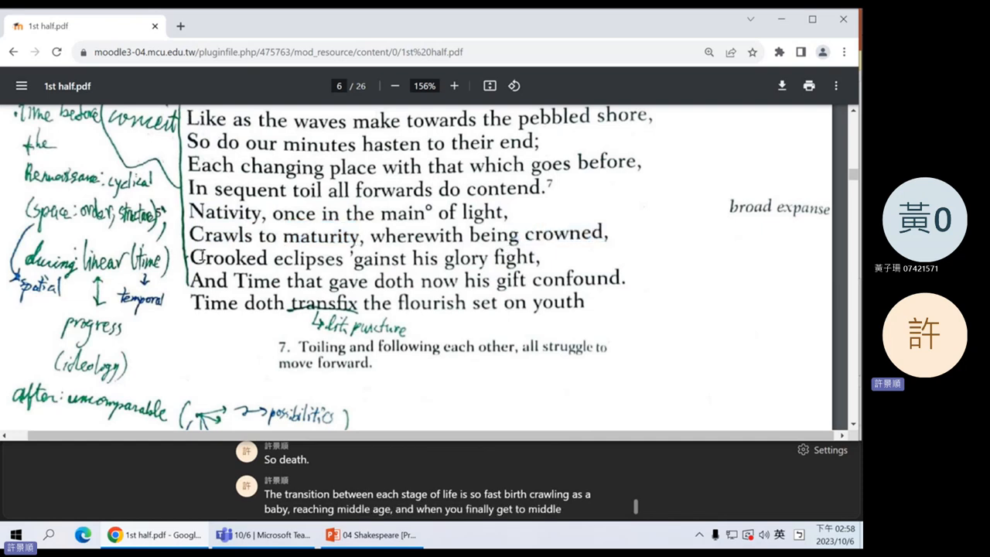
pyautogui.doubleClick(228, 257)
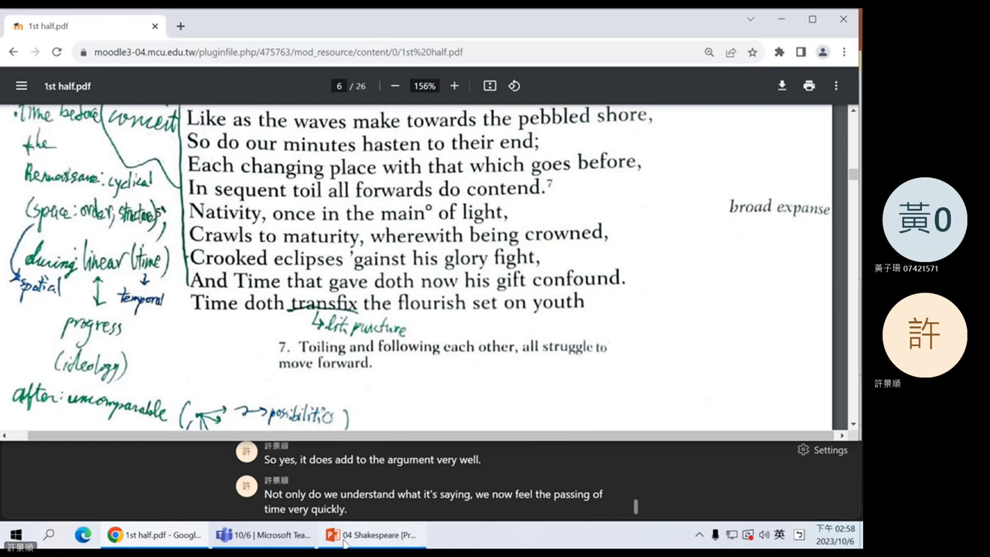
# - Bring up Sonnet 73 and highlight its twilight and fire quatrains with rhyme letters
pyautogui.click(372, 534)
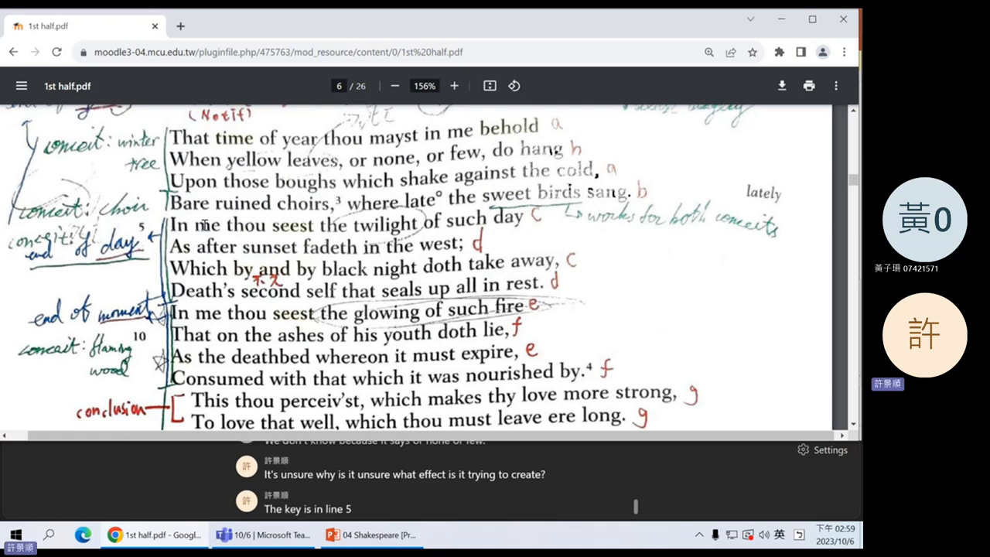
pyautogui.write('in me thou')
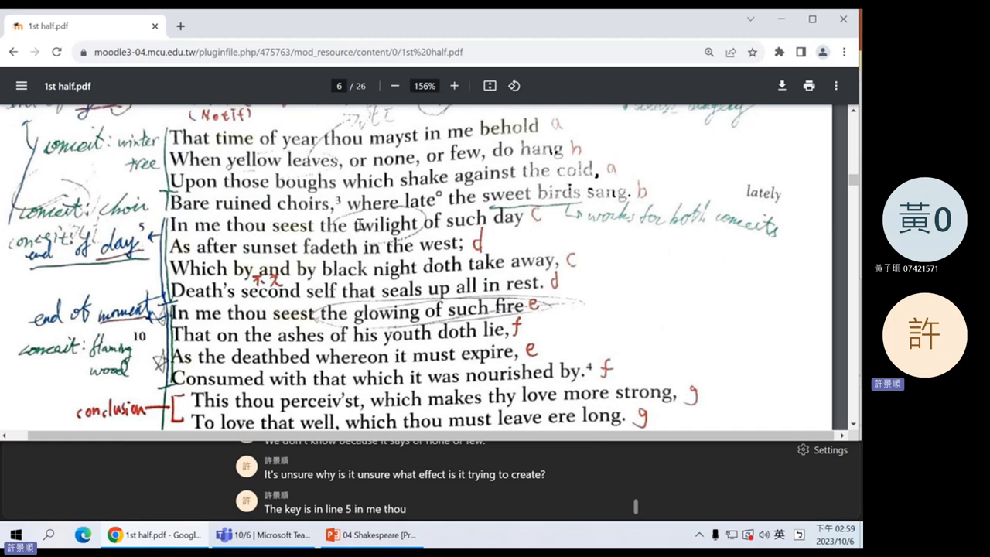
pyautogui.write('seest the twilight of such day as after sunset fades in the West.')
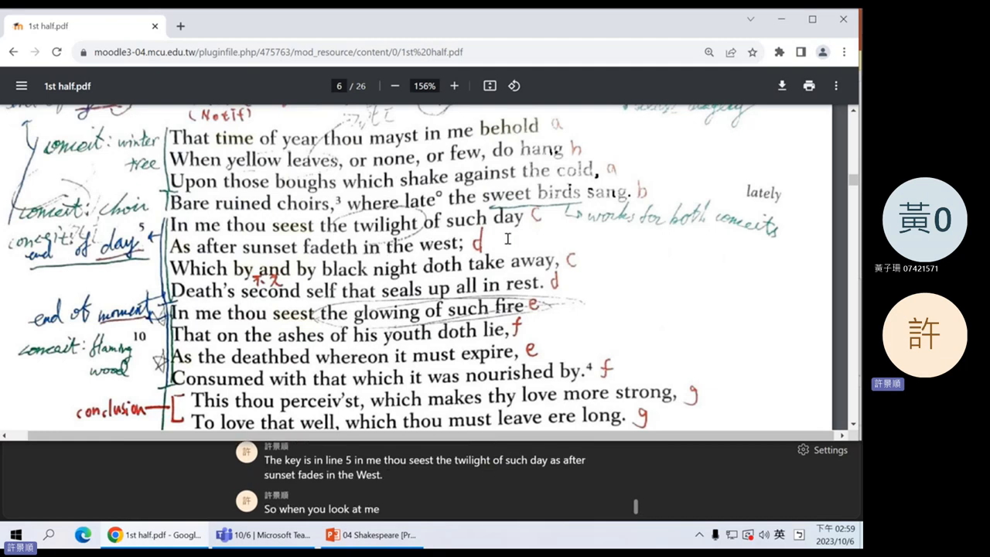
pyautogui.write('you see the')
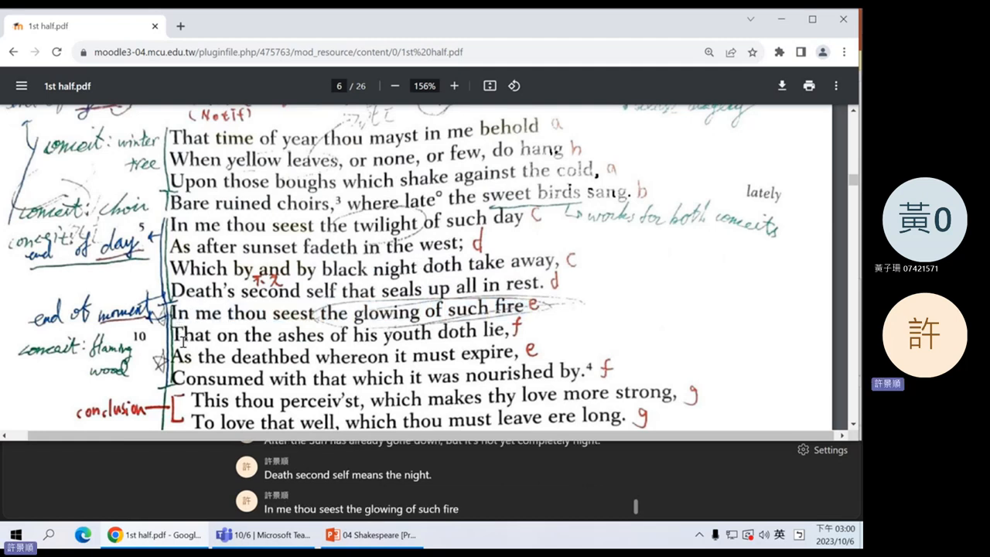
pyautogui.moveTo(172, 333); pyautogui.dragTo(514, 334)
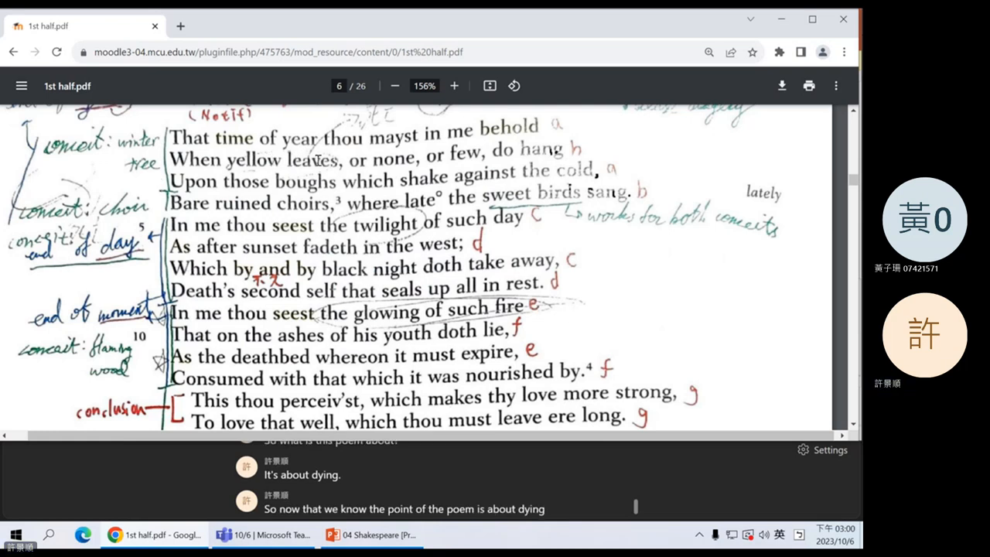
pyautogui.write(', does this')
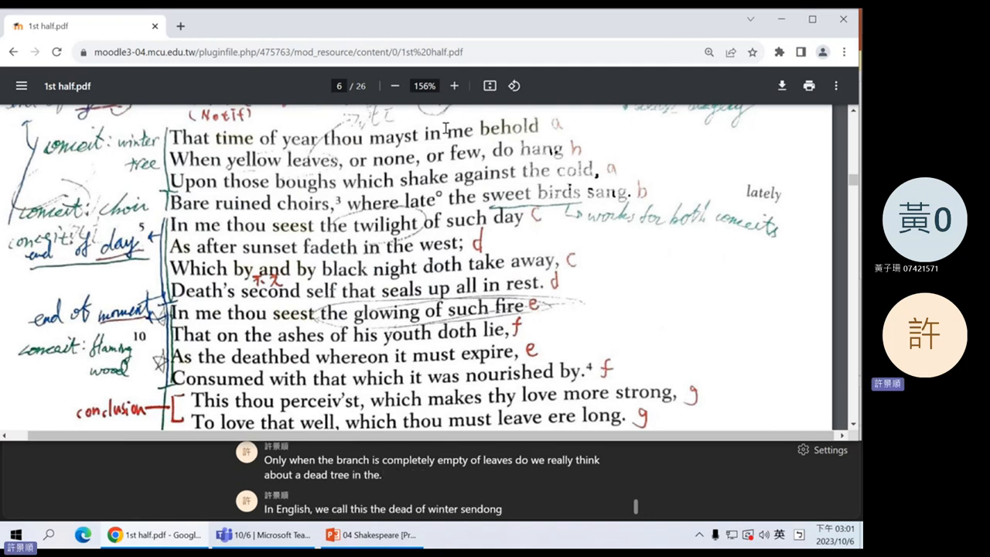
pyautogui.moveTo(347, 155); pyautogui.dragTo(402, 181)
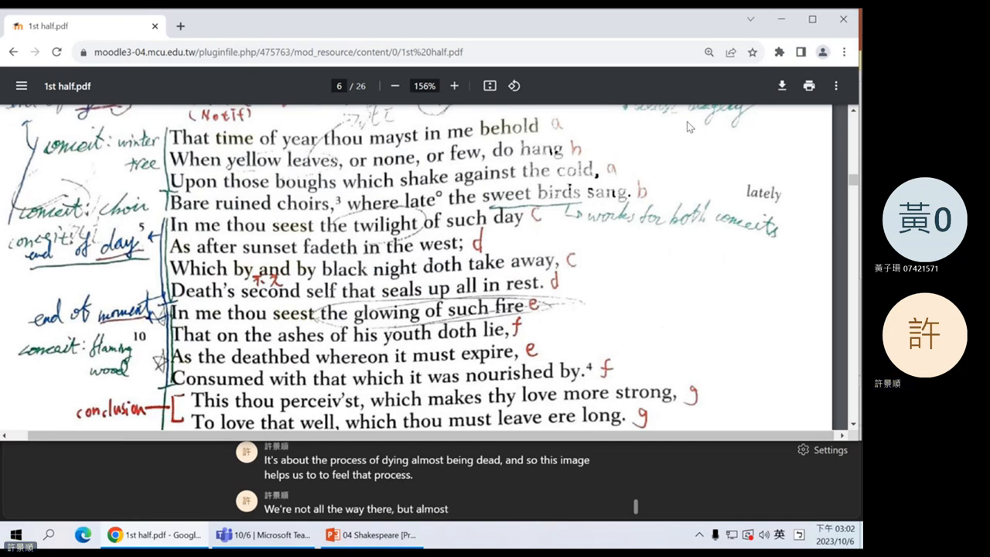
# - Scroll down to Sonnet 73's closing couplet and footnote 3
pyautogui.scroll(-3)
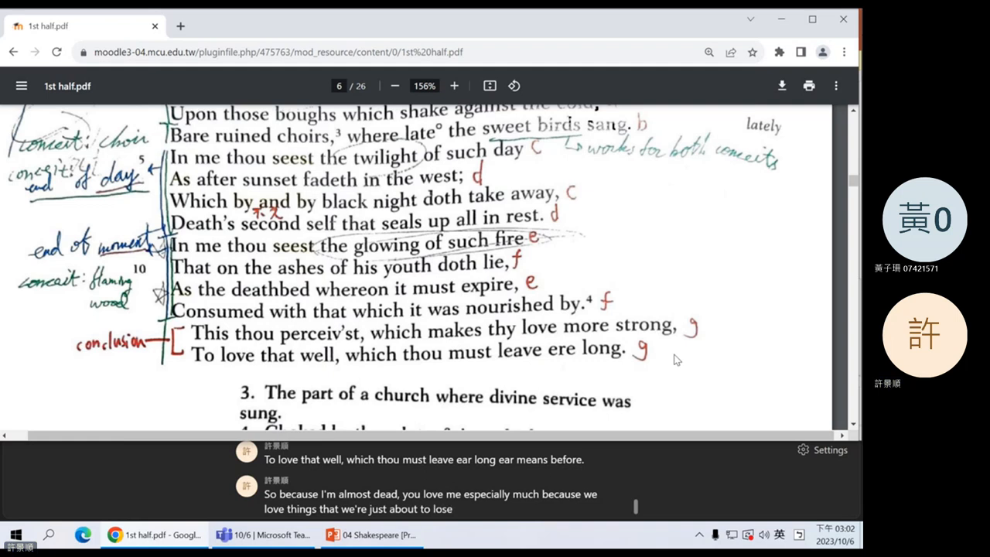
pyautogui.moveTo(674, 346)
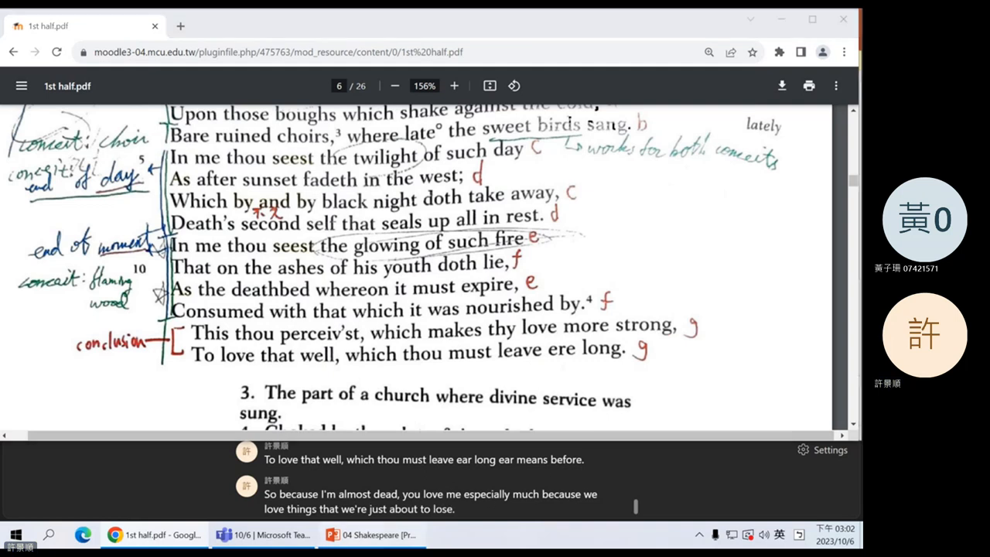
# - Bring up Sonnet 138 on page 7 and scroll toward its couplet and footnote 5
pyautogui.click(371, 535)
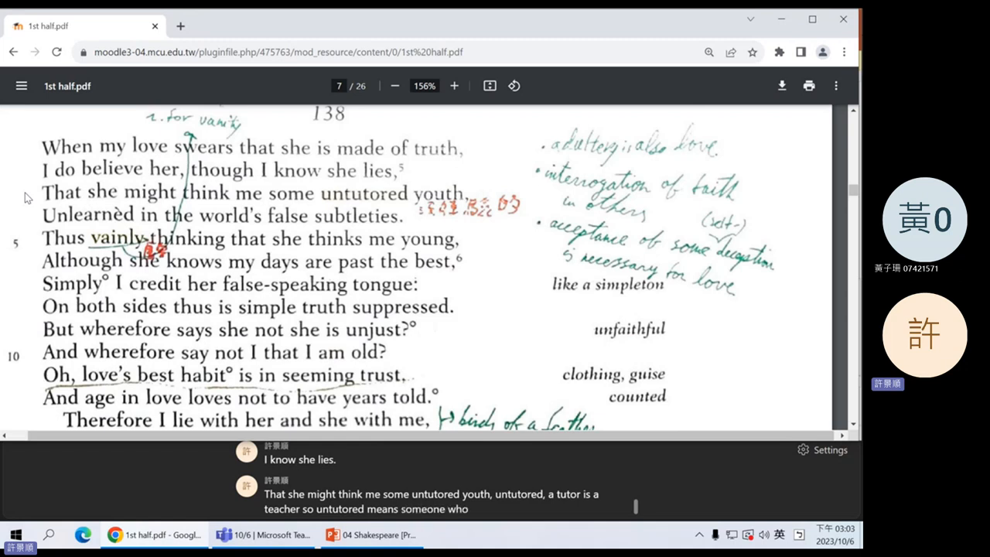
pyautogui.write("doesn't know a lot")
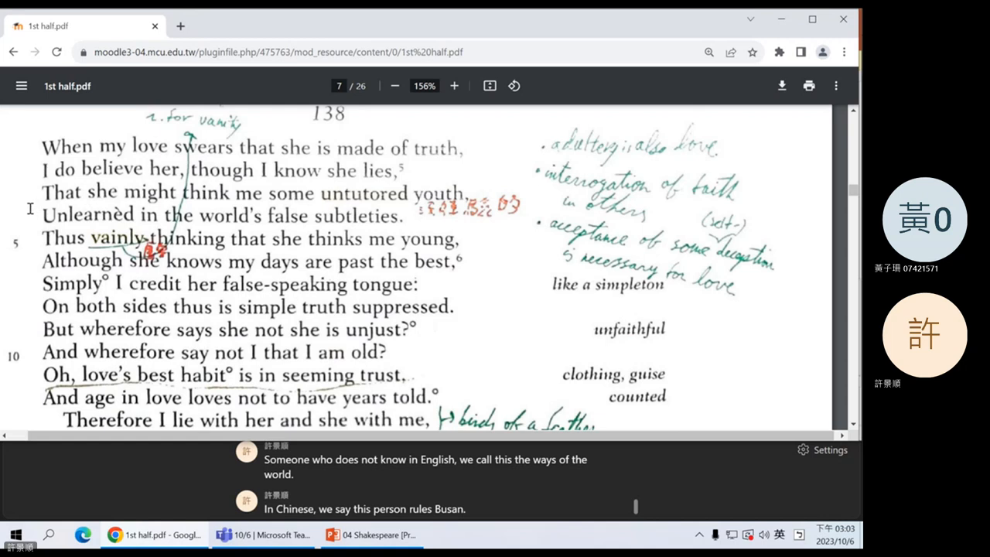
pyautogui.scroll(-3)
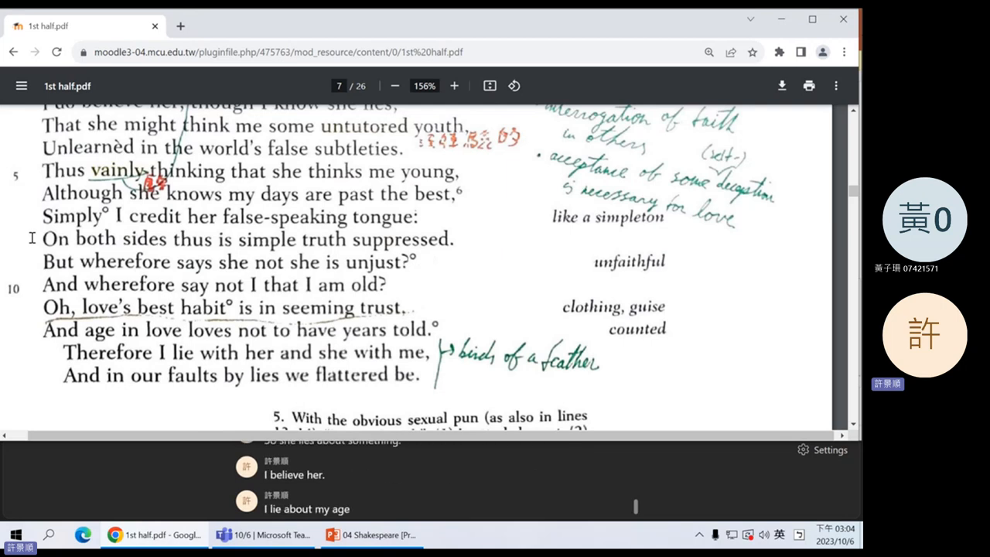
pyautogui.write('and I think she believes me')
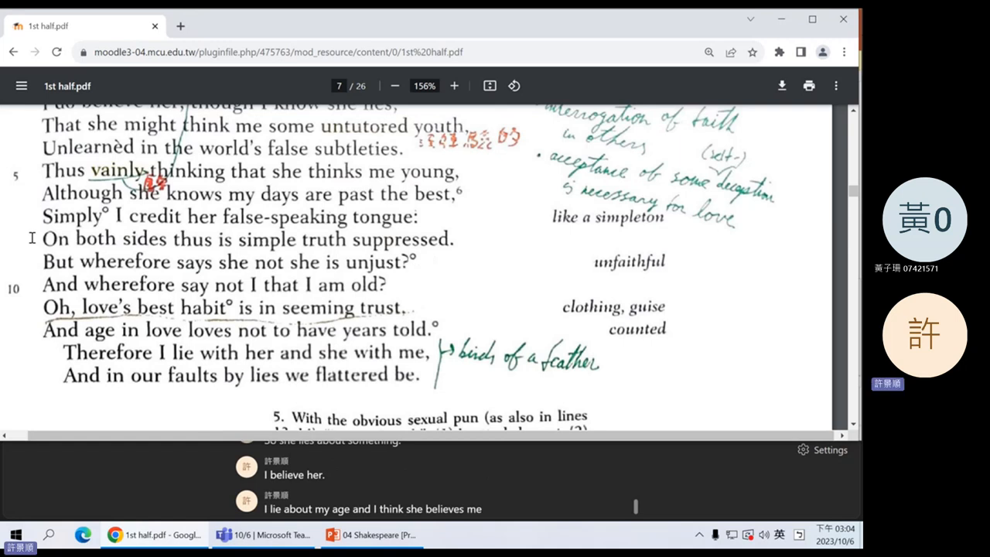
pyautogui.write(', so both sides')
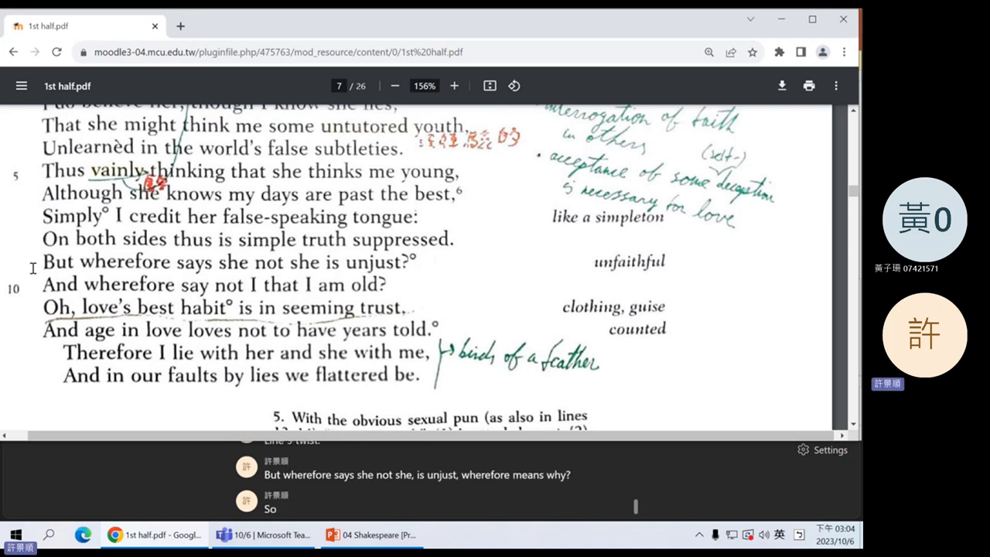
pyautogui.write("why doesn't she say that she is")
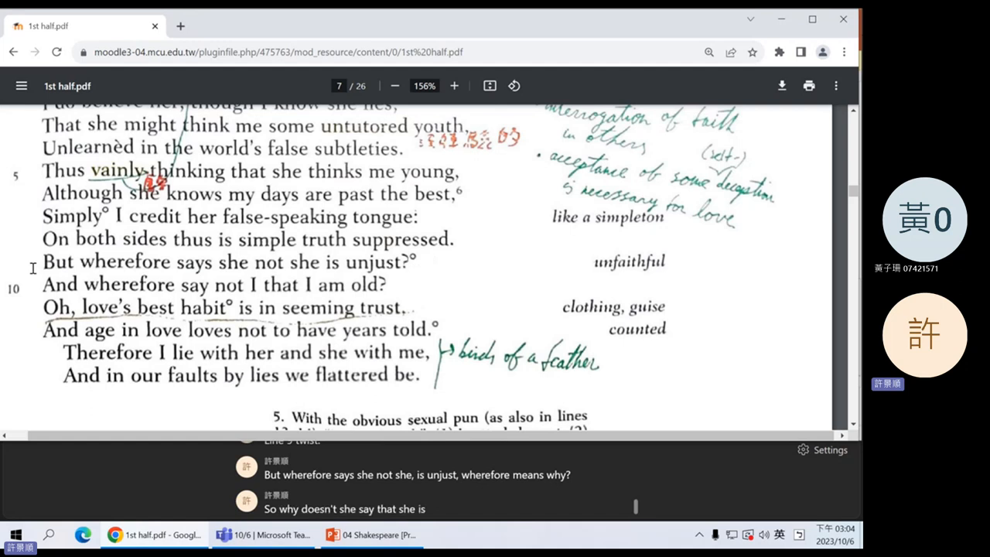
pyautogui.write('unjust, unfaithful')
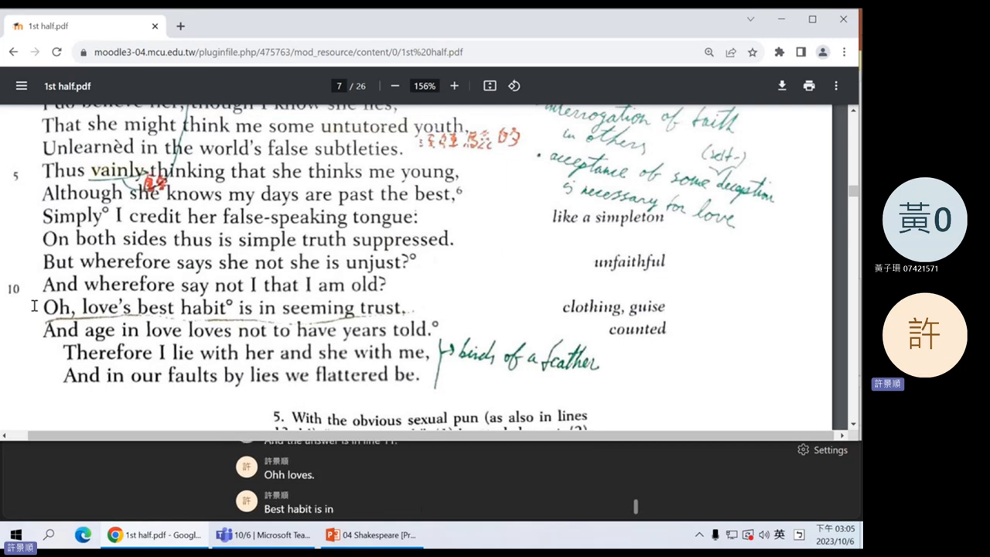
pyautogui.write('seeming trust. The')
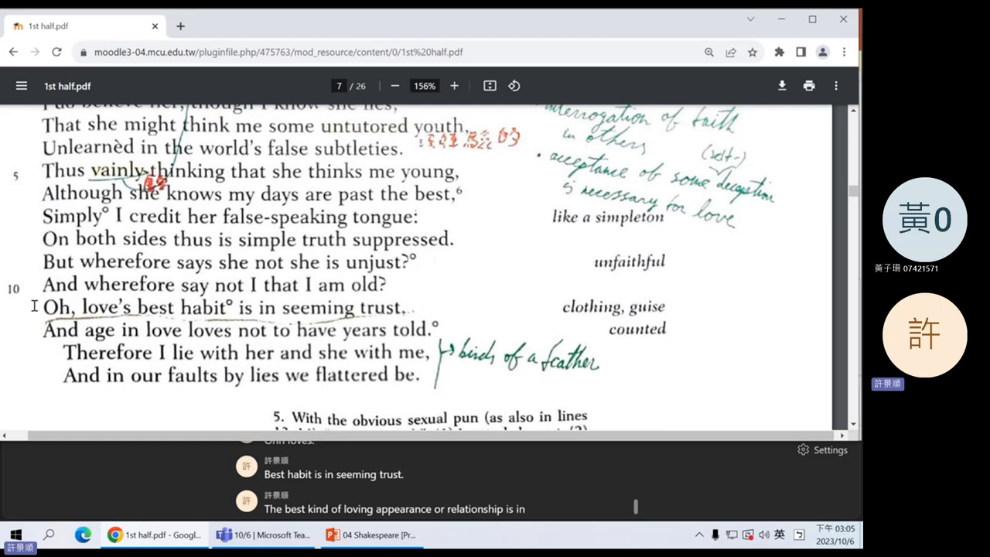
pyautogui.write('seeming trust')
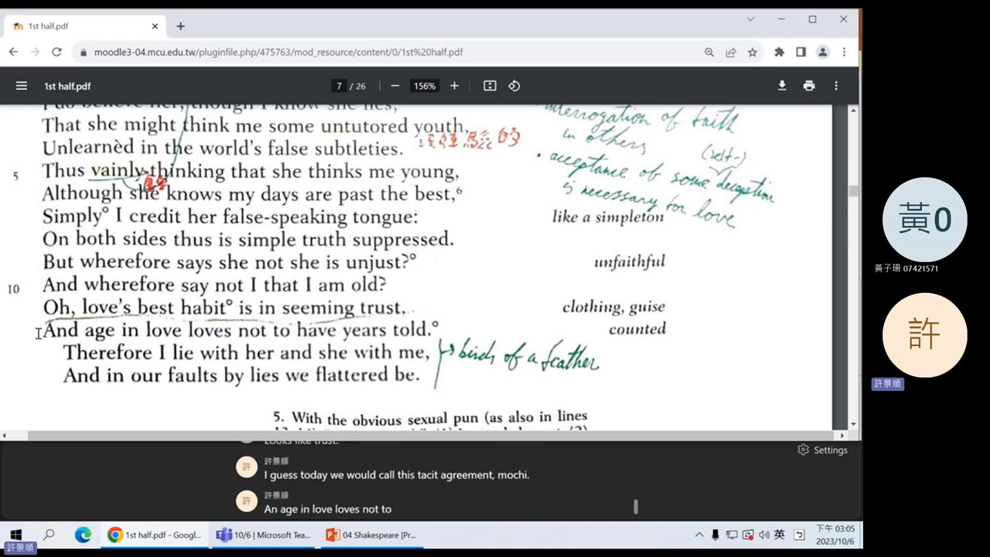
pyautogui.write('have, years told')
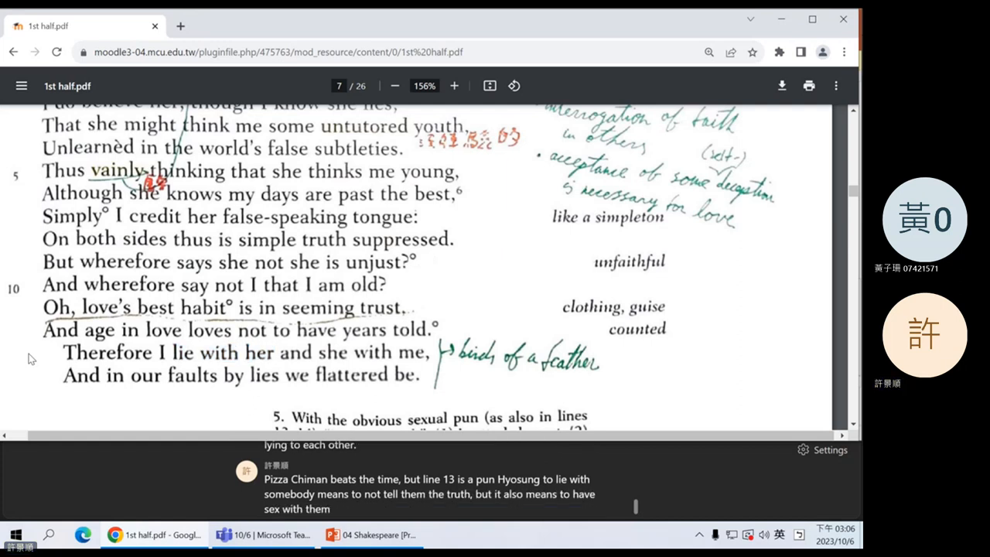
# - Scroll to footnotes 5–6 and highlight the pun before returning to Sonnet 138's top
pyautogui.scroll(-3)
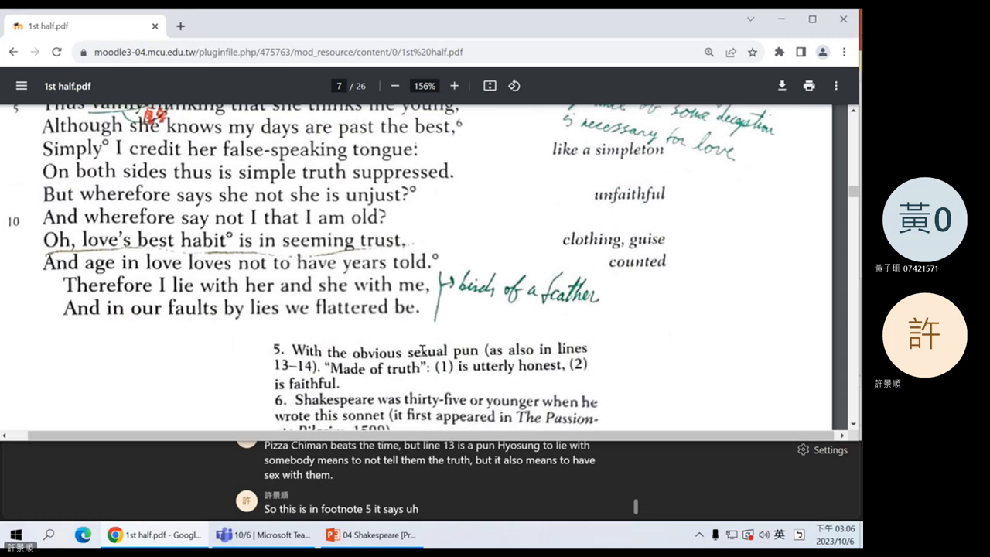
pyautogui.moveTo(396, 350); pyautogui.dragTo(588, 350)
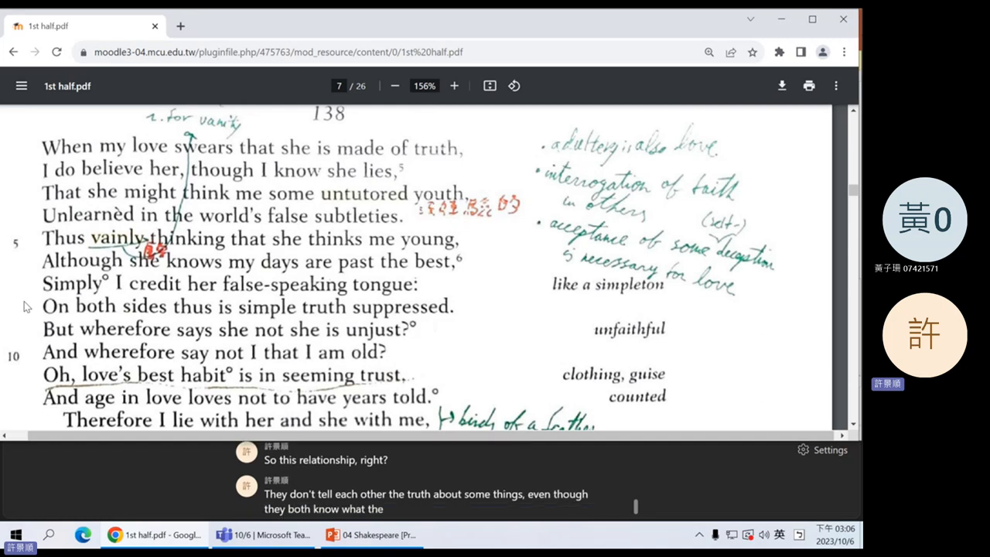
# - Scroll Sonnet 138 down to its later lines and couplet during the mutual-deception discussion
pyautogui.scroll(-3)
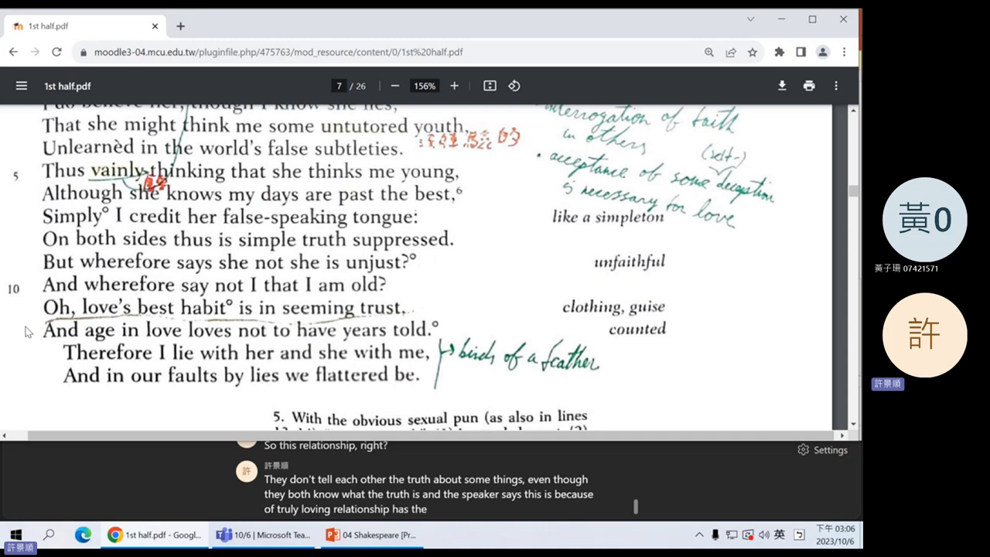
pyautogui.scroll(-3)
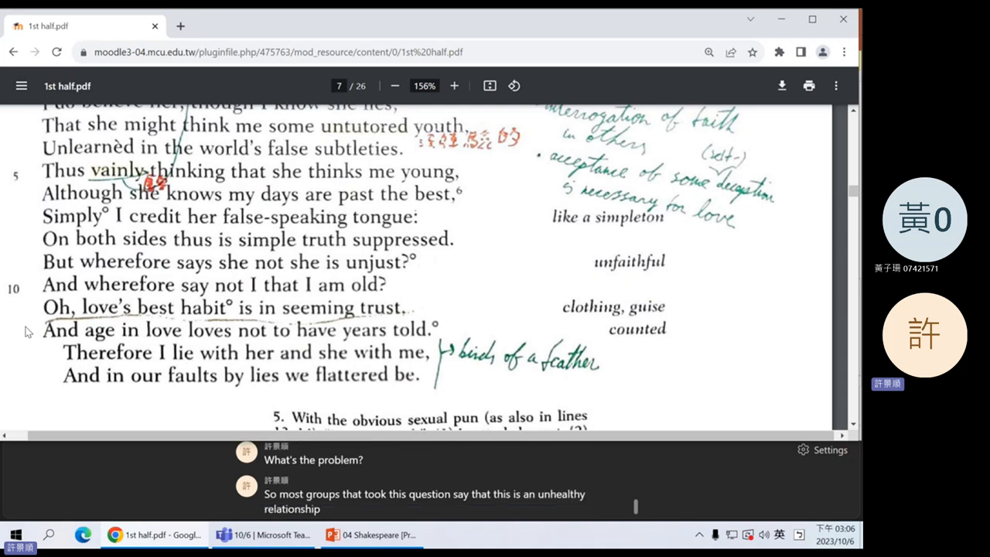
pyautogui.write('because')
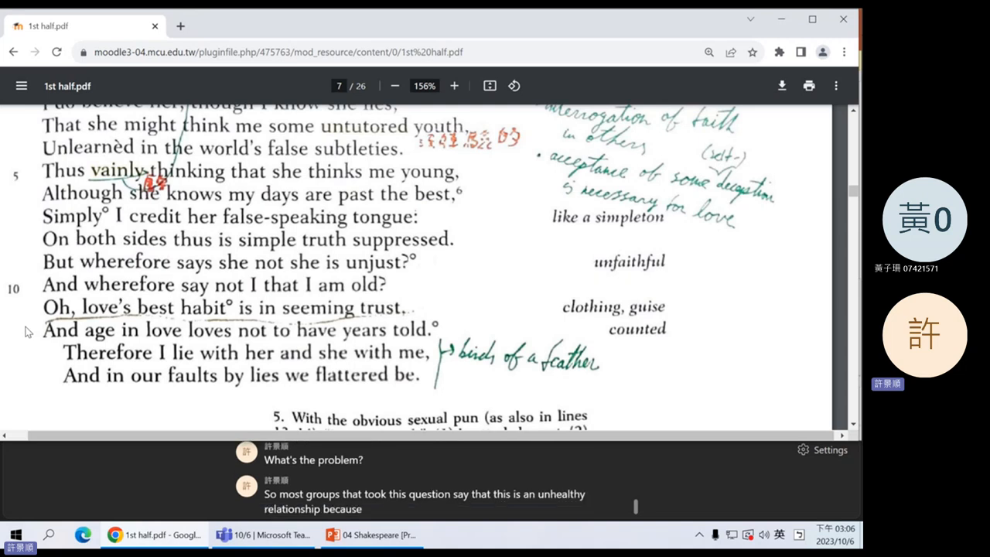
pyautogui.write('I truly loving relationship')
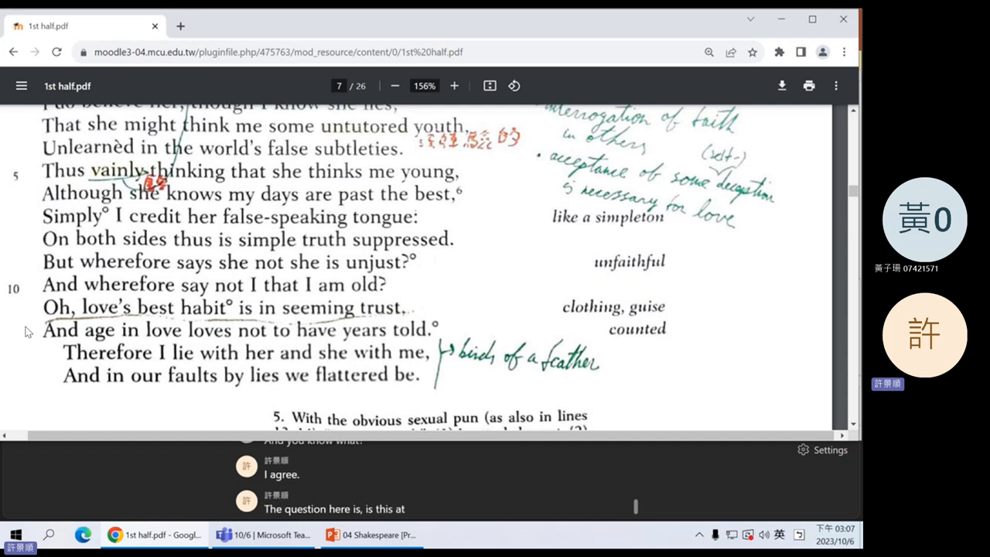
pyautogui.write('truly loving relationship?')
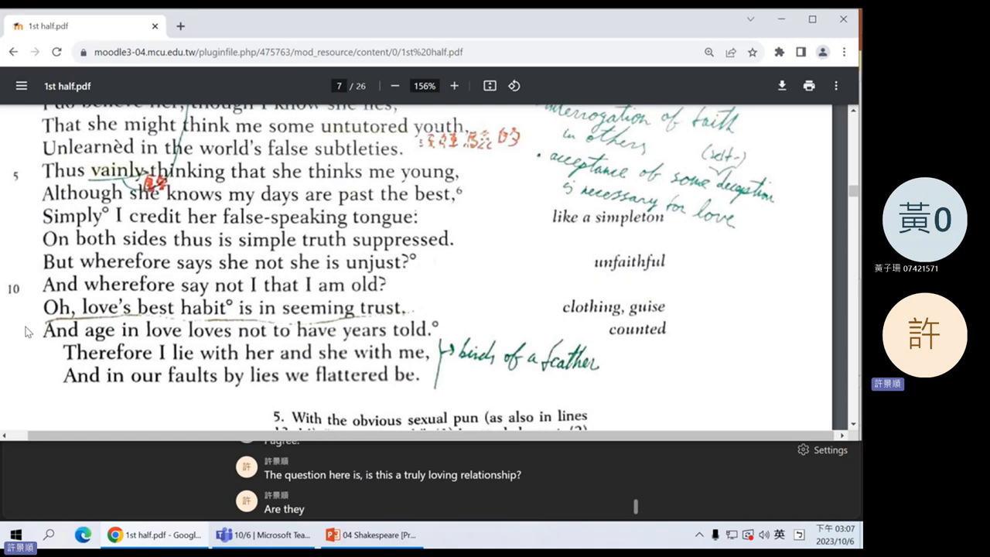
pyautogui.write('going')
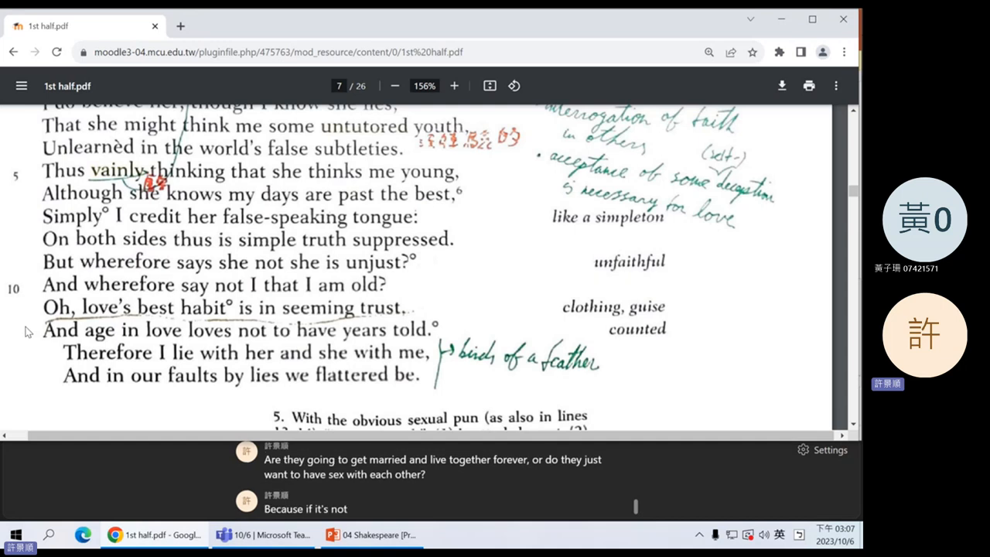
pyautogui.write('a truly loving long term')
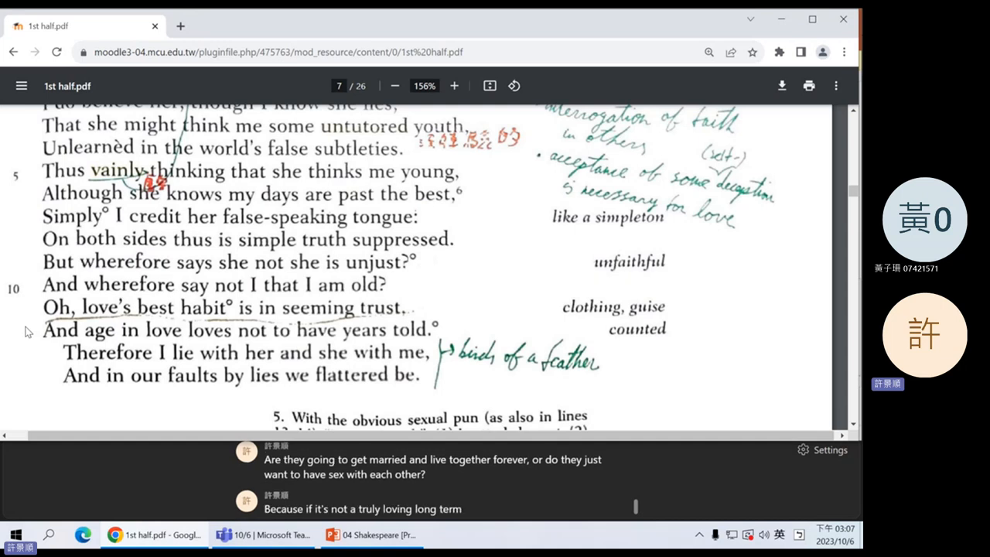
pyautogui.write('relationship then maybe this')
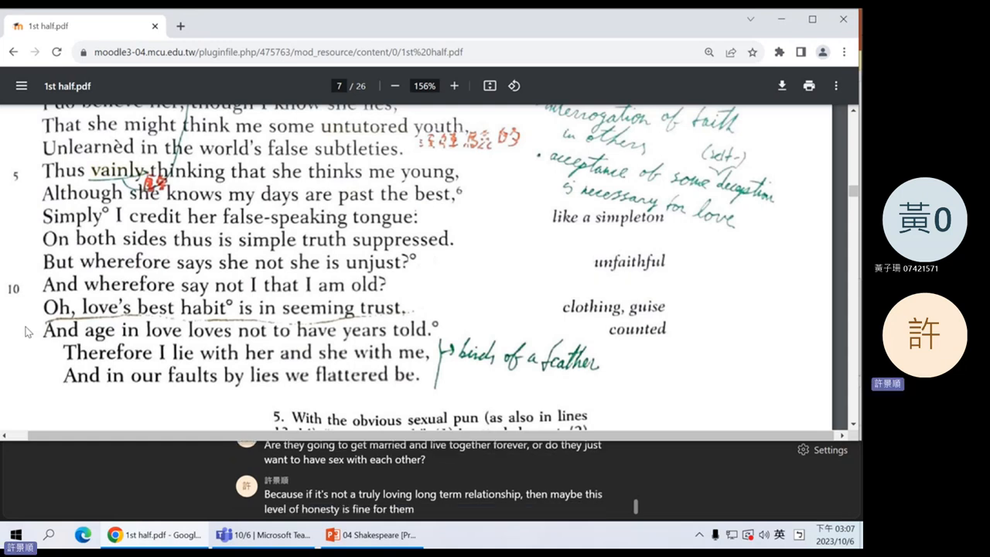
pyautogui.scroll(-3)
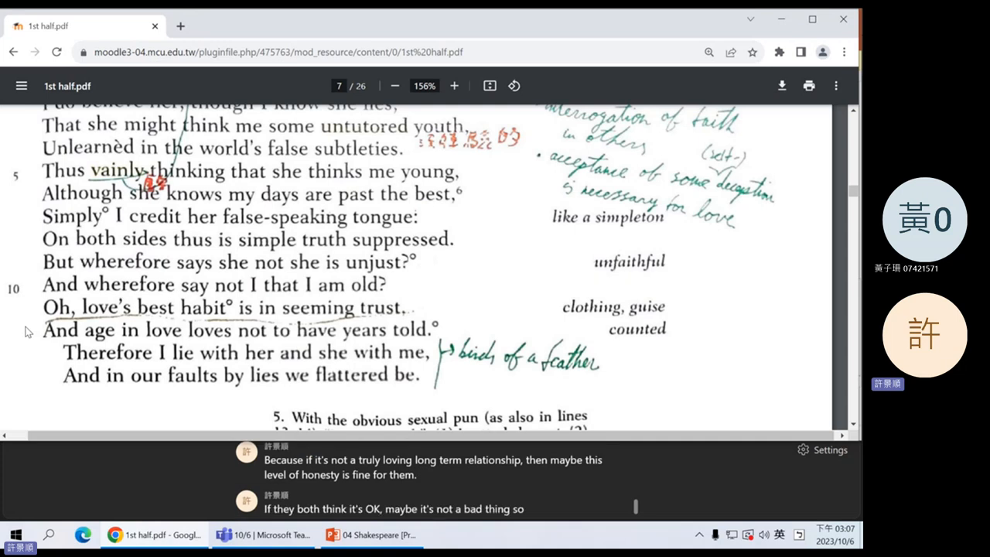
pyautogui.scroll(-3)
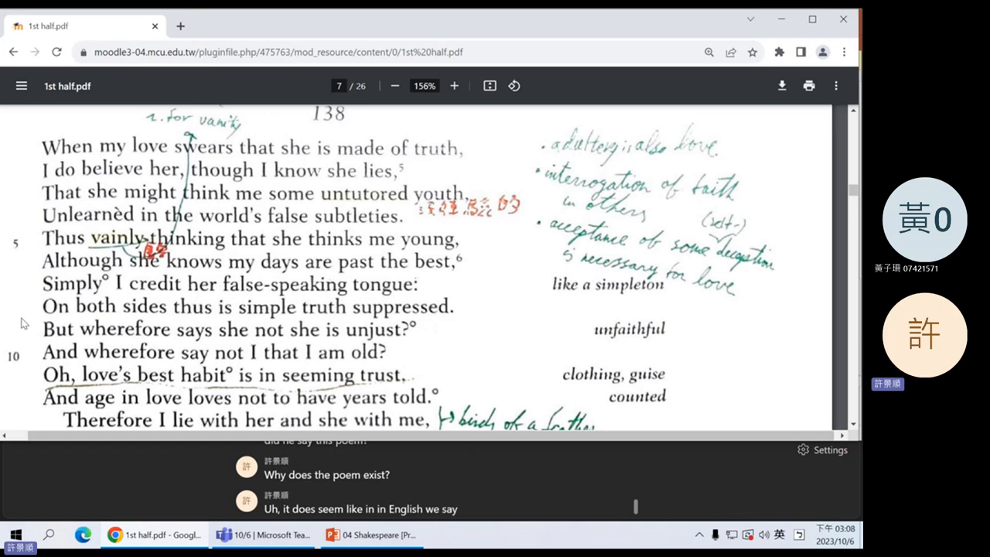
pyautogui.write('he does protest too much')
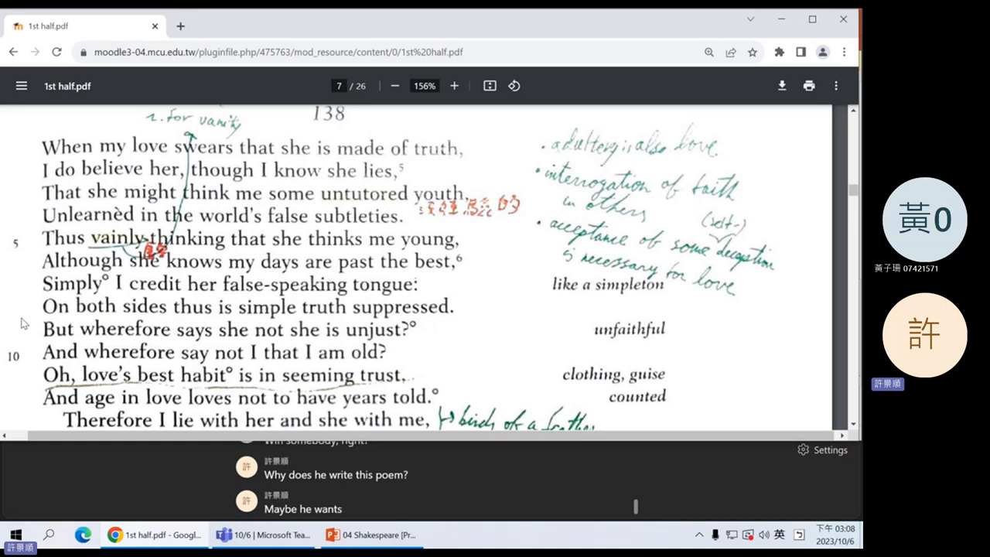
pyautogui.write('to believe that this is fine and this is healthy.')
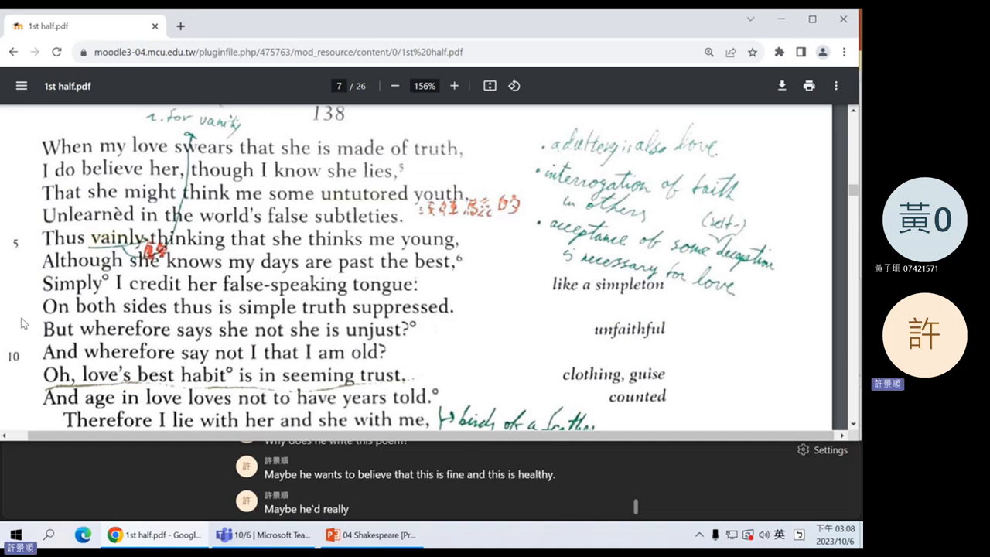
pyautogui.write("does love her and he wants to keep their relationship, so he's trying to convince himself.")
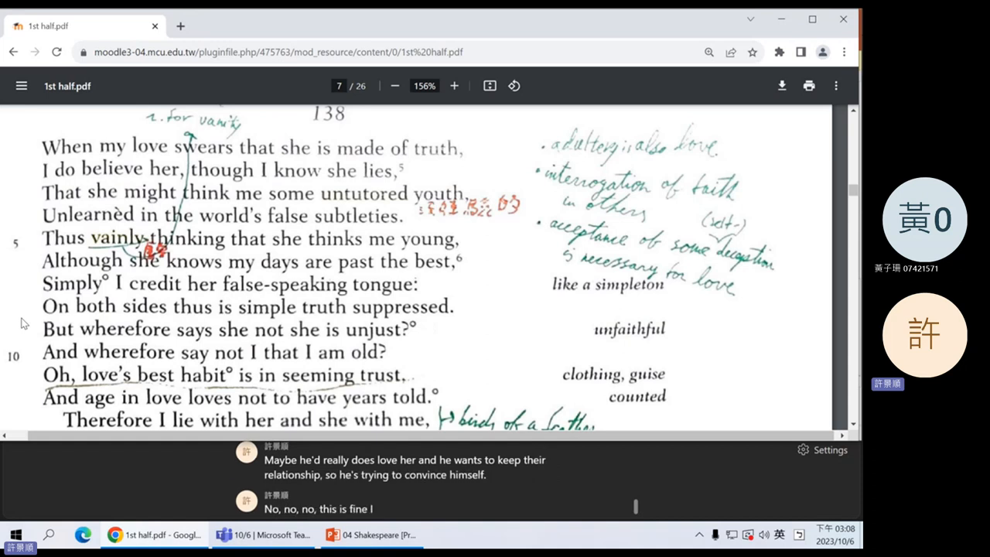
pyautogui.scroll(-3)
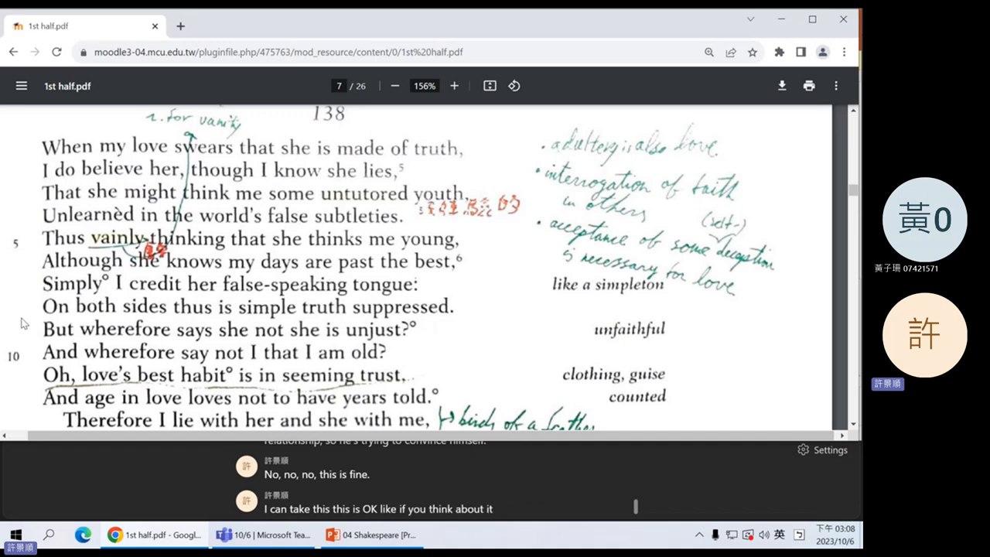
pyautogui.write(', the woman or not')
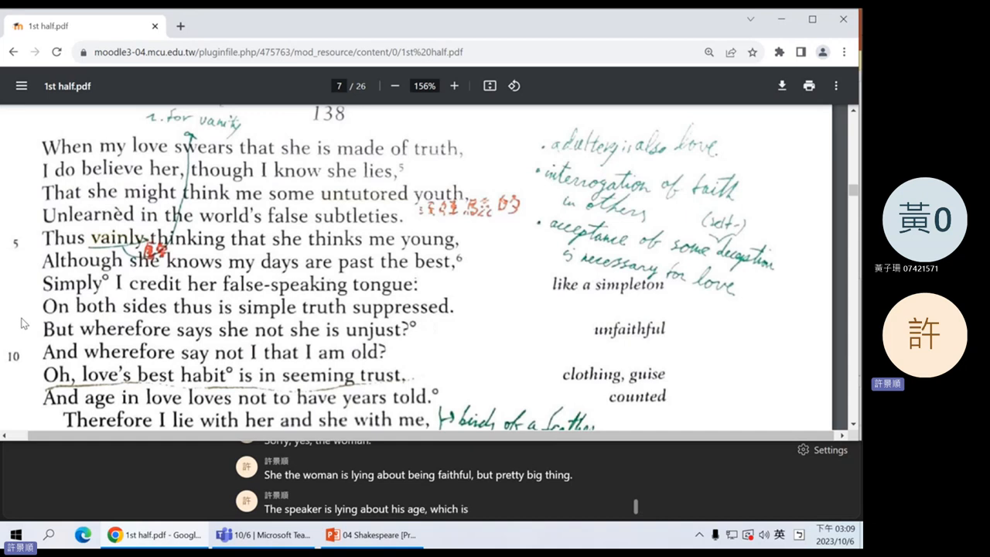
pyautogui.write('not as big a deal')
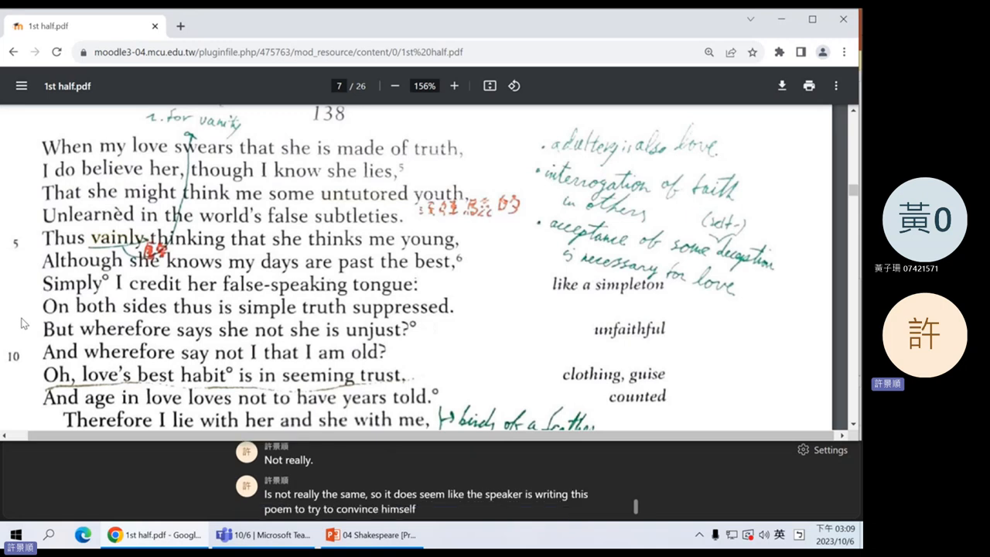
pyautogui.write("that it's fine because he really does love her")
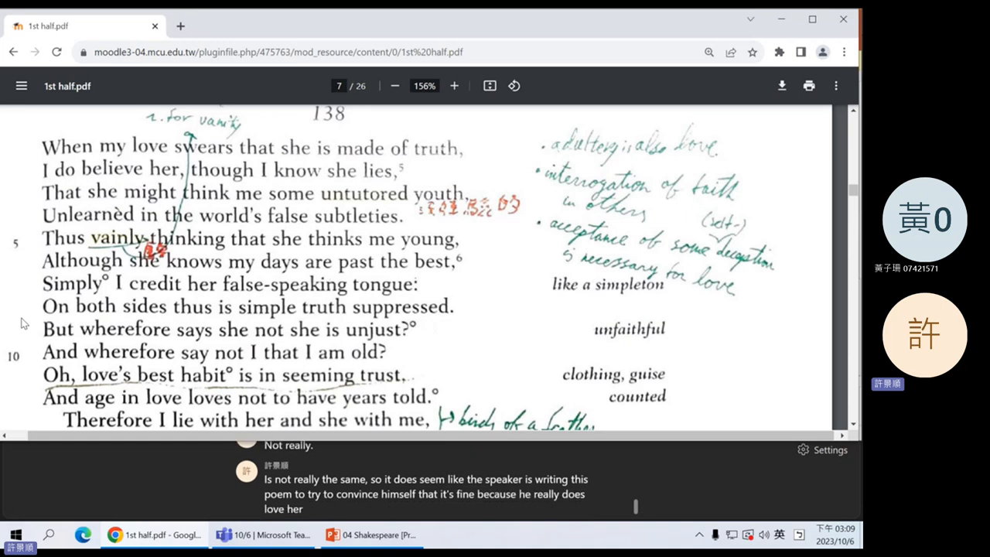
pyautogui.write(', even though maybe')
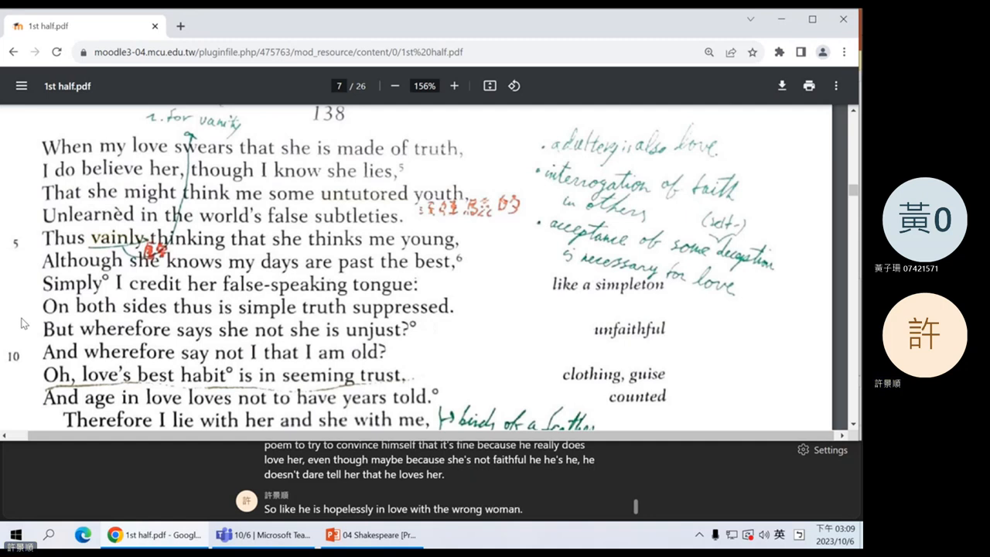
pyautogui.click(372, 535)
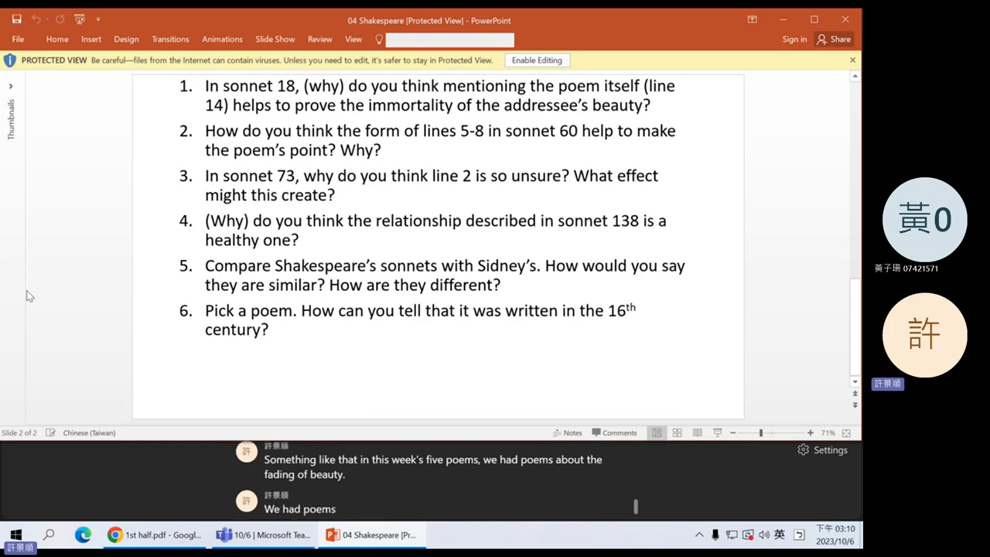
pyautogui.write('about dying')
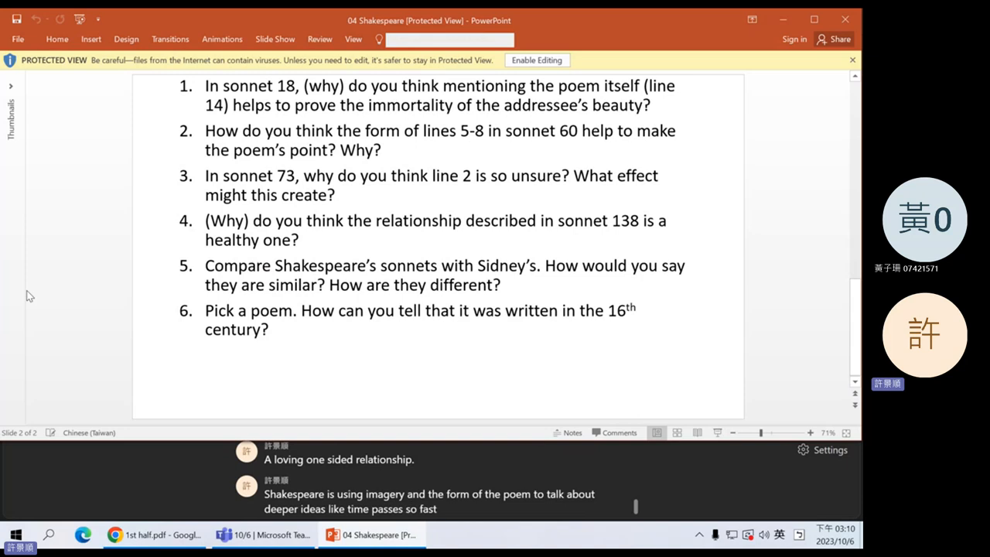
pyautogui.write(', and when he does talk about')
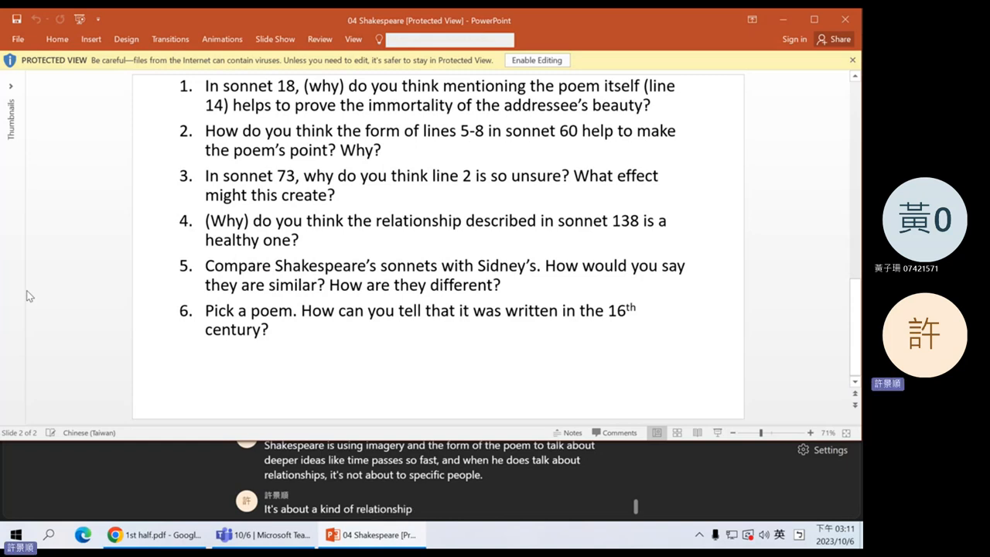
pyautogui.scroll(-3)
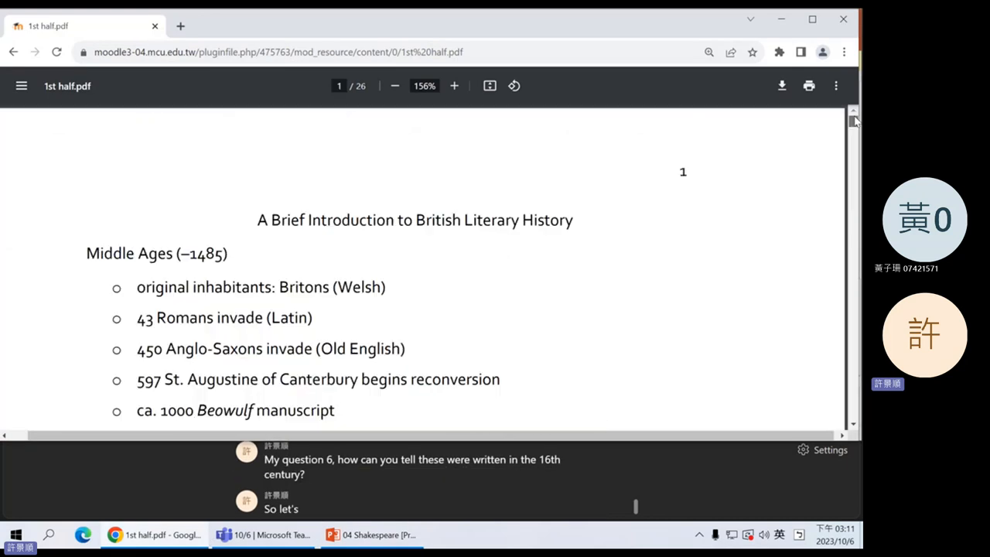
# - Scroll from page 1 past the 16th Century list to the 17th Century (1603–1660) section
pyautogui.scroll(-3)
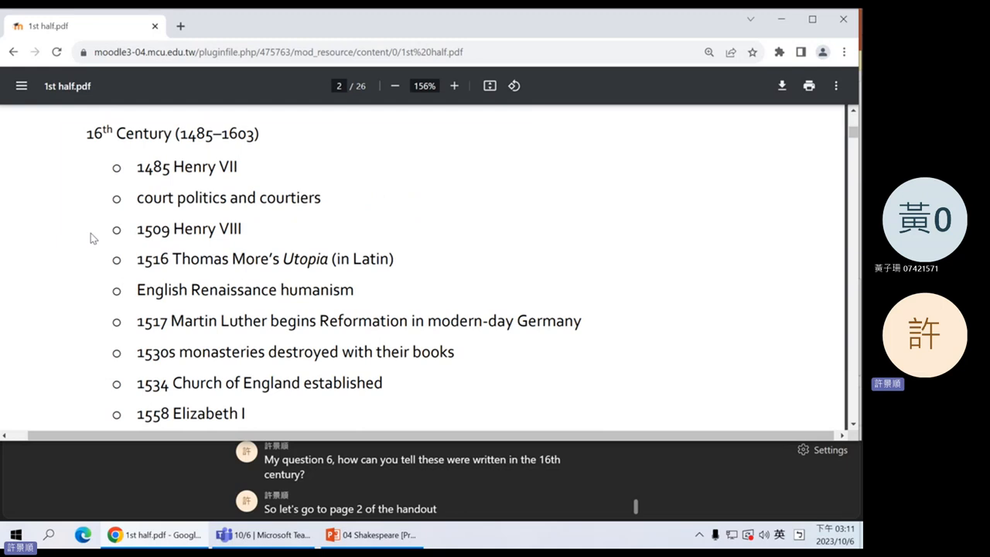
pyautogui.scroll(-3)
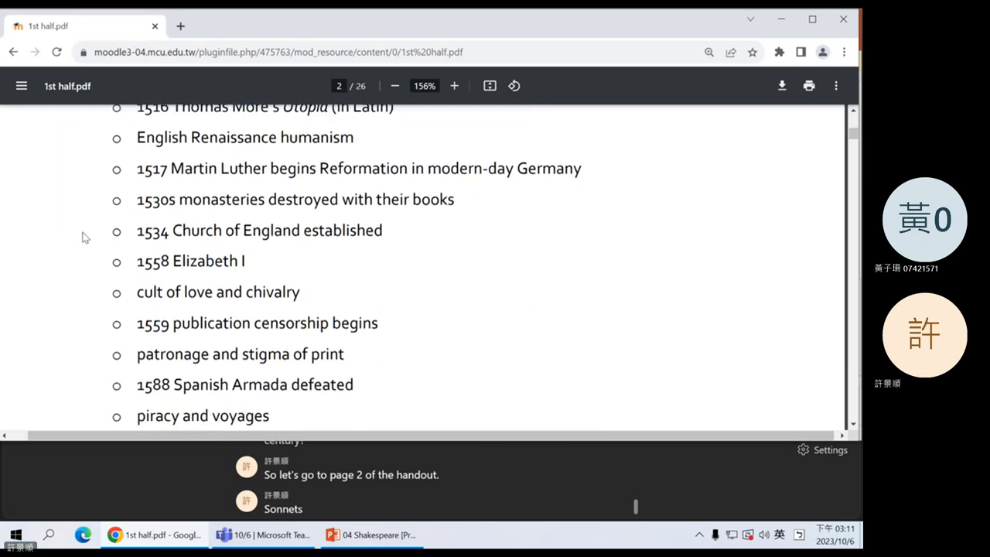
pyautogui.scroll(-3)
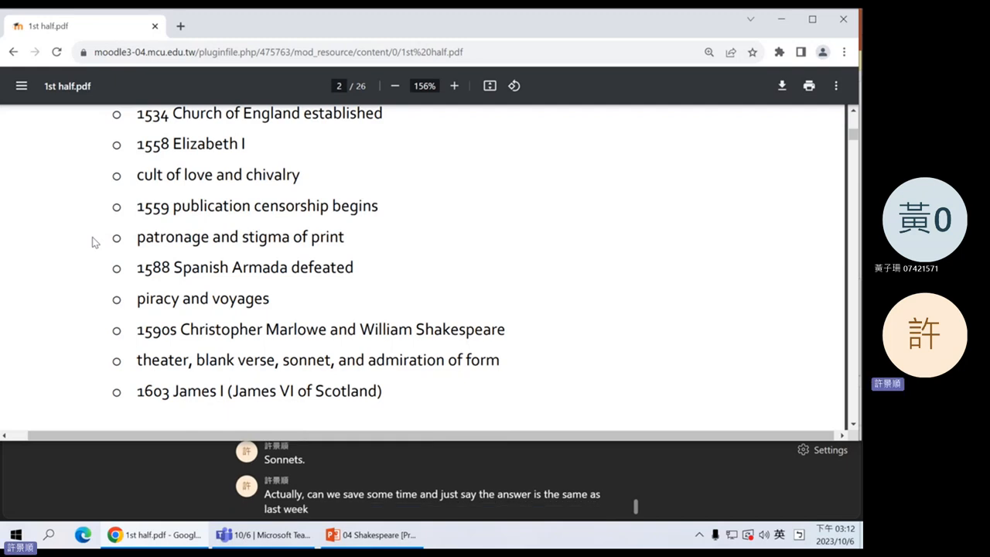
pyautogui.write('because last week was also sonnets.')
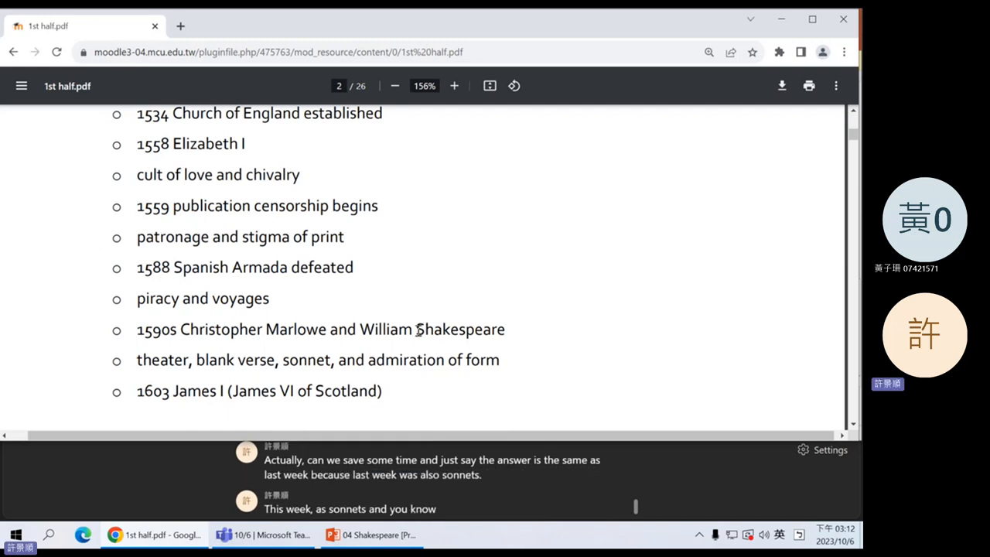
pyautogui.doubleClick(459, 329)
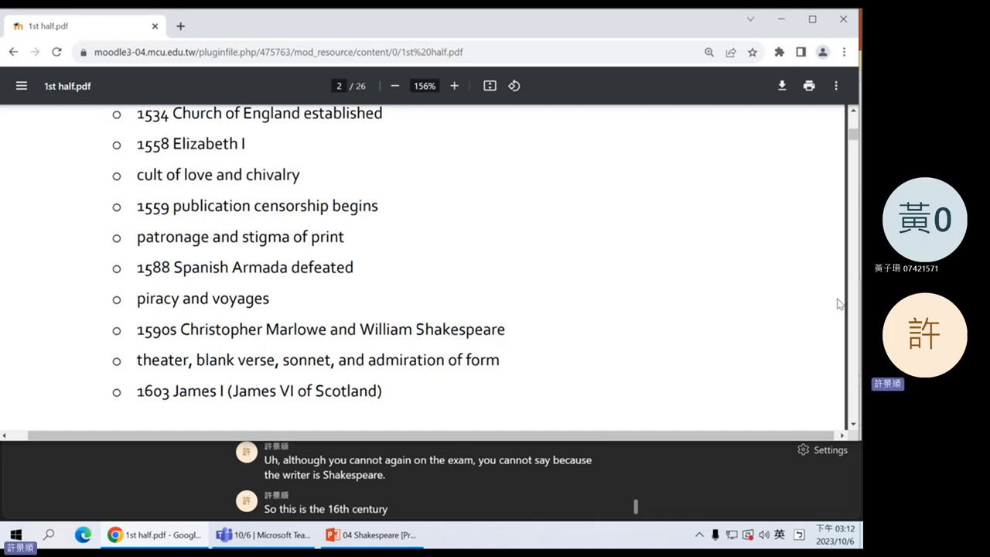
pyautogui.scroll(-3)
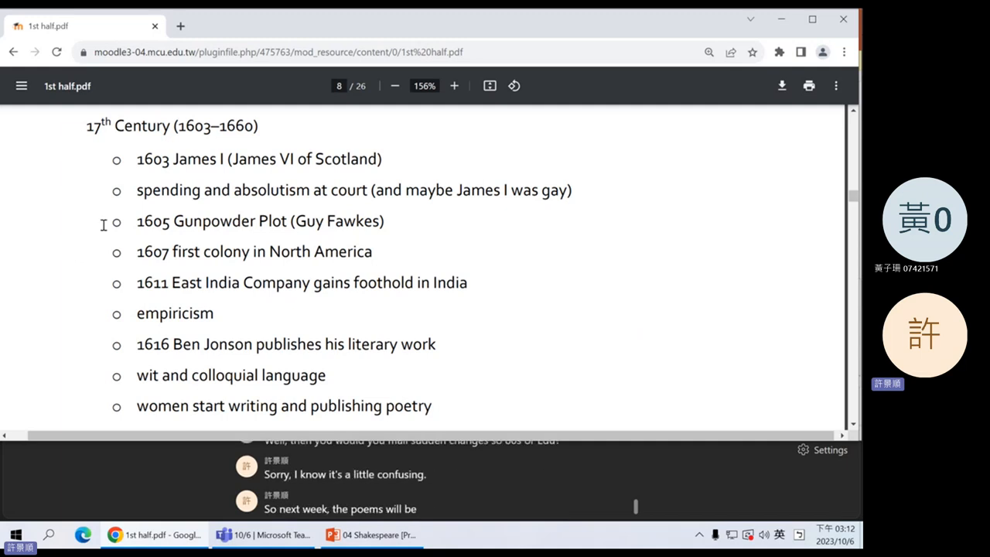
# - Scroll to page 11's 18th Century (1660–1785) timeline and drag-select a line of it
pyautogui.scroll(-3)
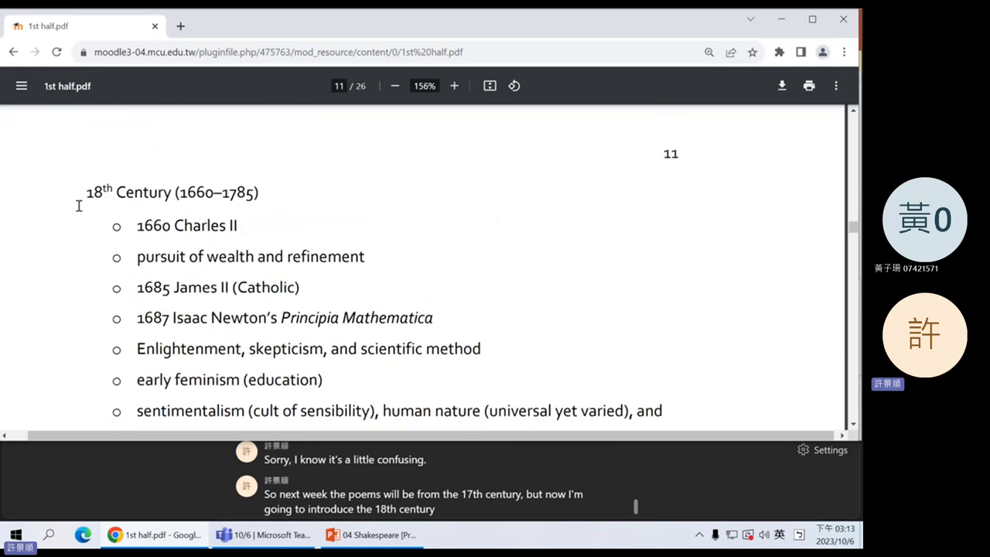
pyautogui.scroll(-3)
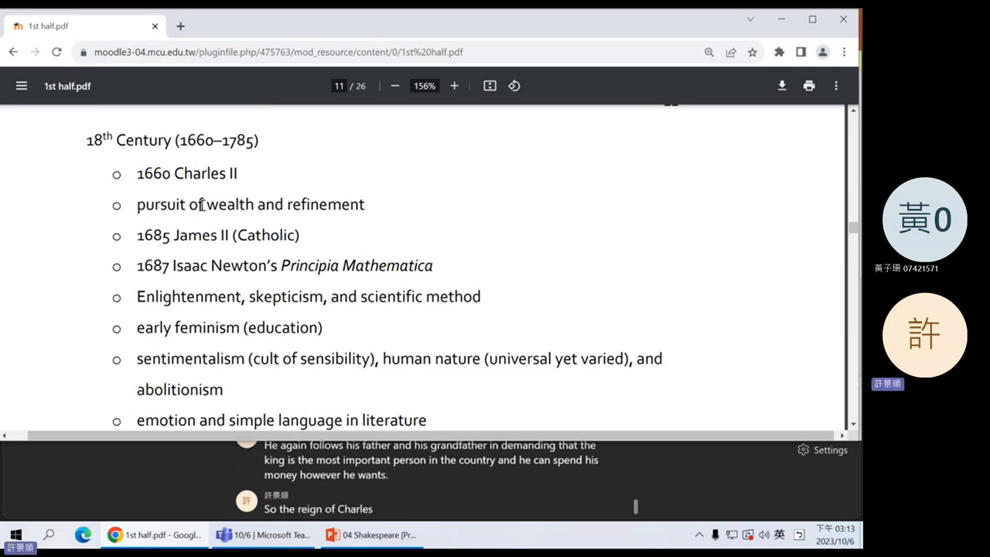
pyautogui.moveTo(206, 204); pyautogui.dragTo(365, 204)
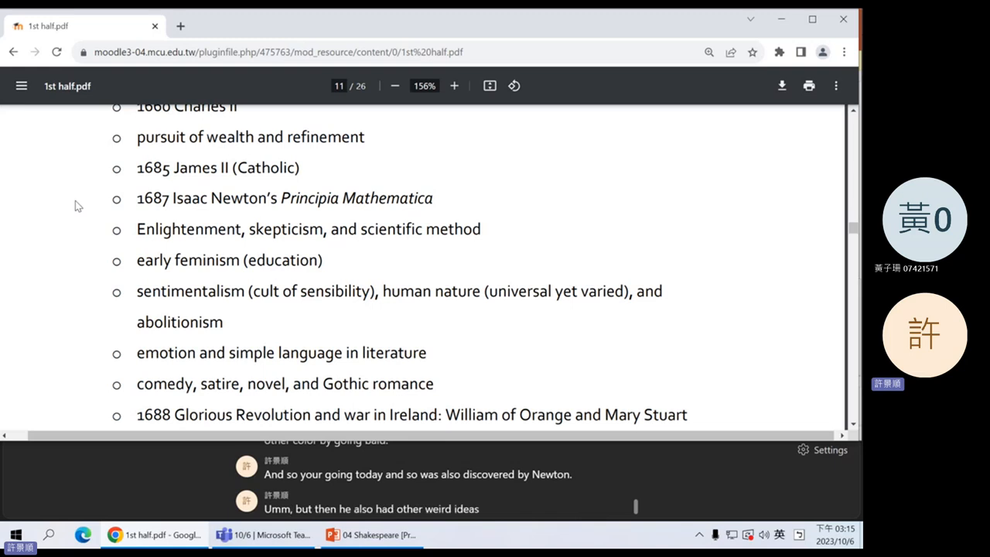
pyautogui.moveTo(65, 219)
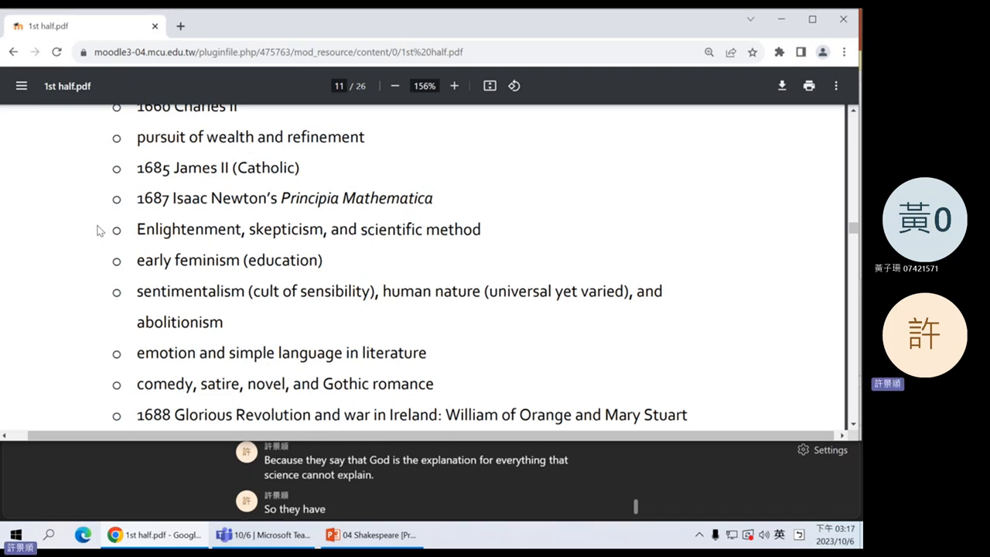
# - Type 'combined science with religion', then scroll page 11 down to the 1695 entries
pyautogui.write('combined science with religion')
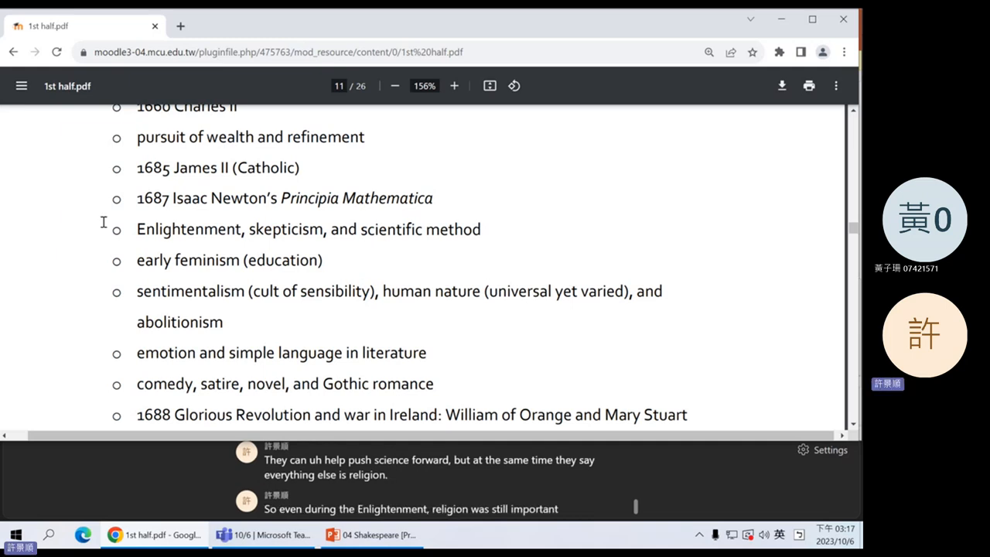
pyautogui.scroll(-3)
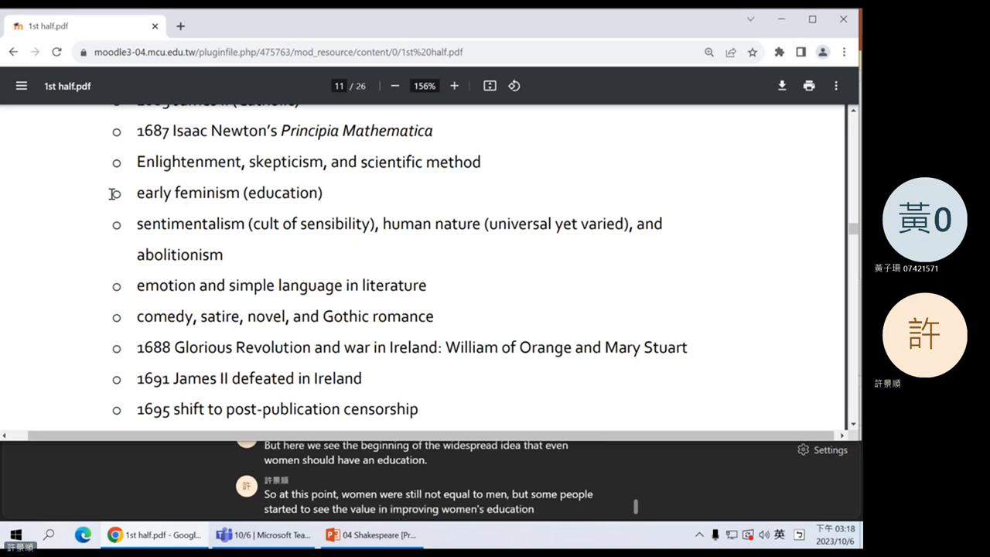
pyautogui.moveTo(112, 225)
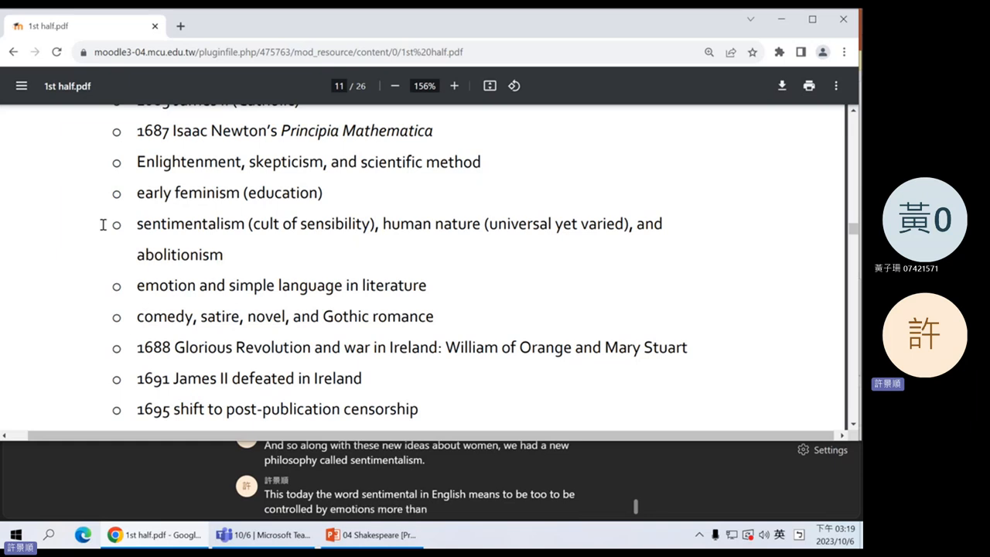
pyautogui.scroll(-3)
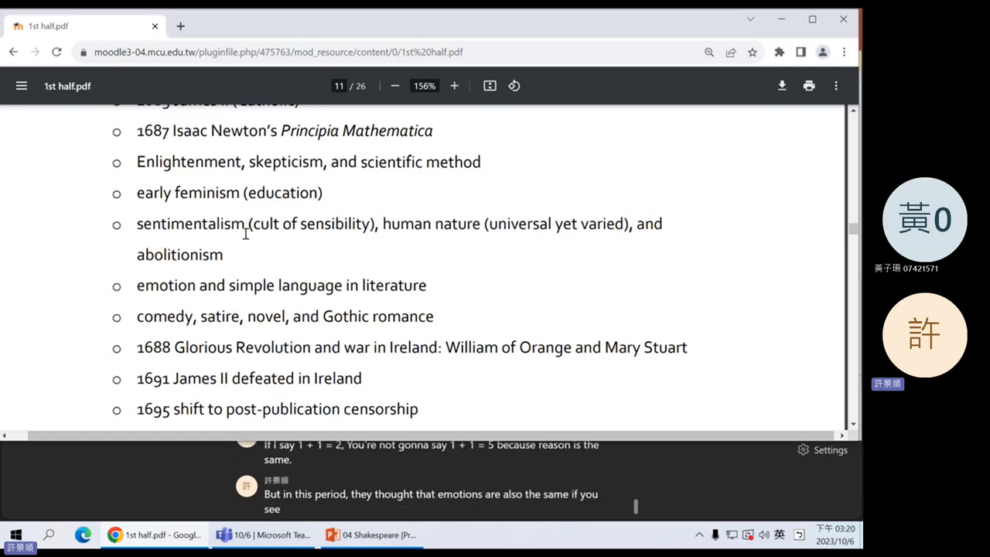
pyautogui.scroll(-3)
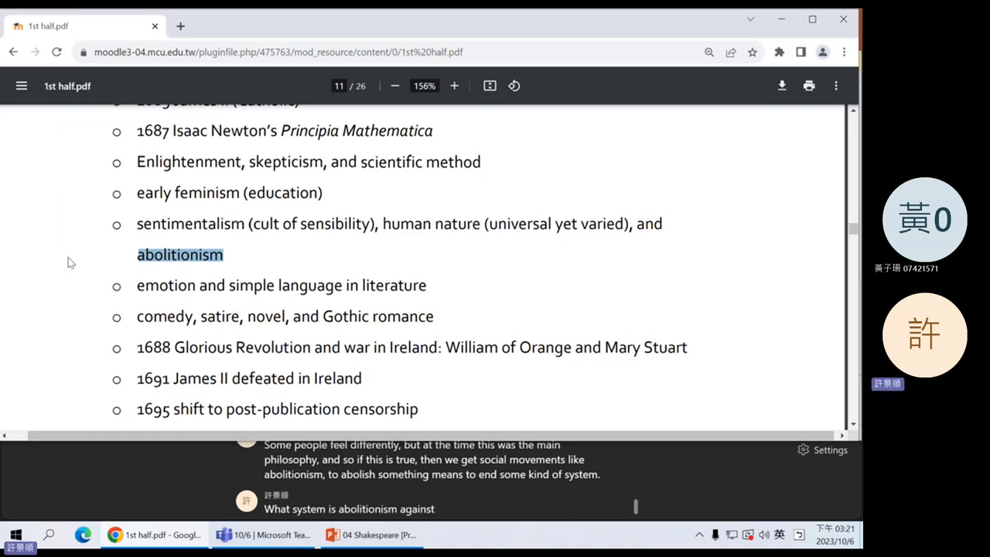
# - Type 'slavery' and 'human thinks', then scroll to the 1707, 1710 and 1720 entries
pyautogui.write('slavery?')
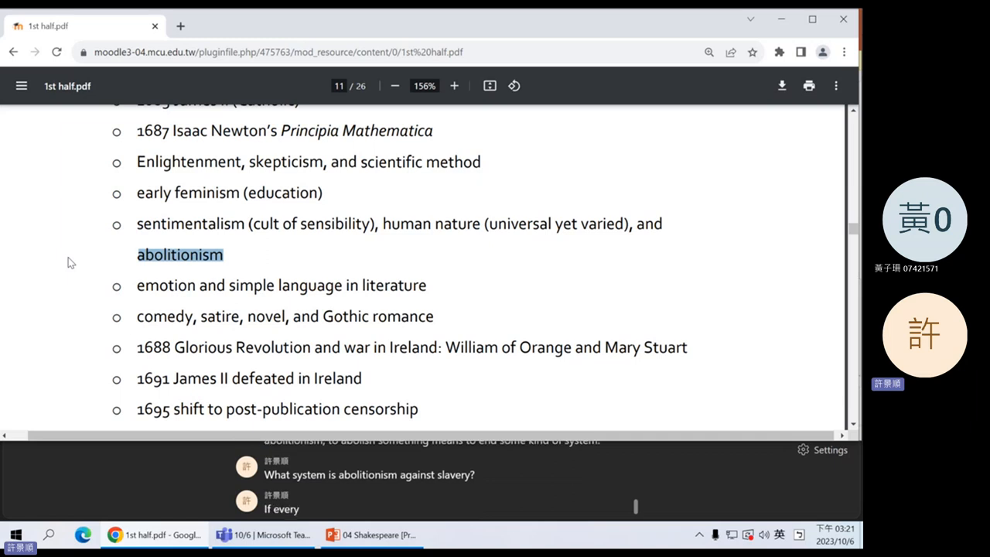
pyautogui.write('human thinks similarly and feels similarly, then we should')
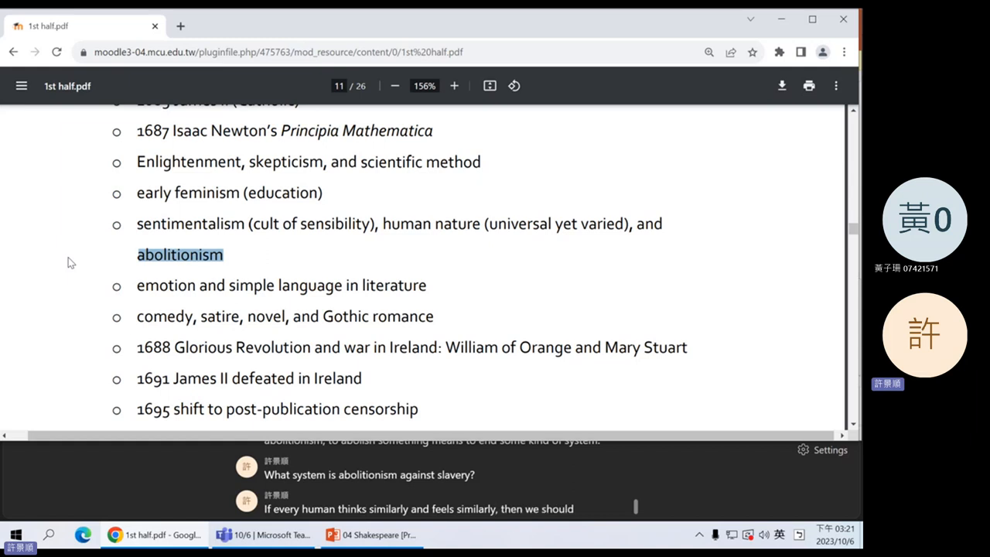
pyautogui.scroll(-3)
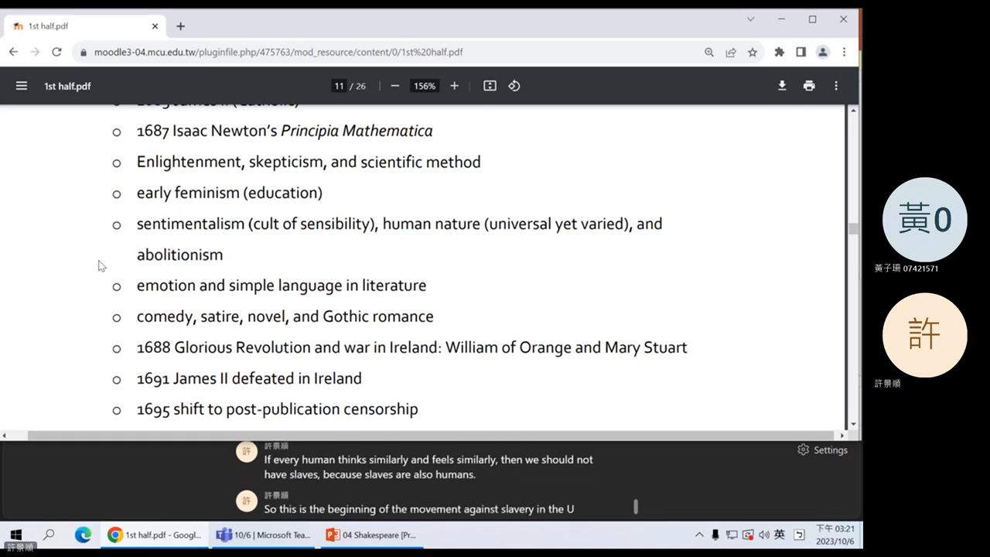
pyautogui.scroll(-3)
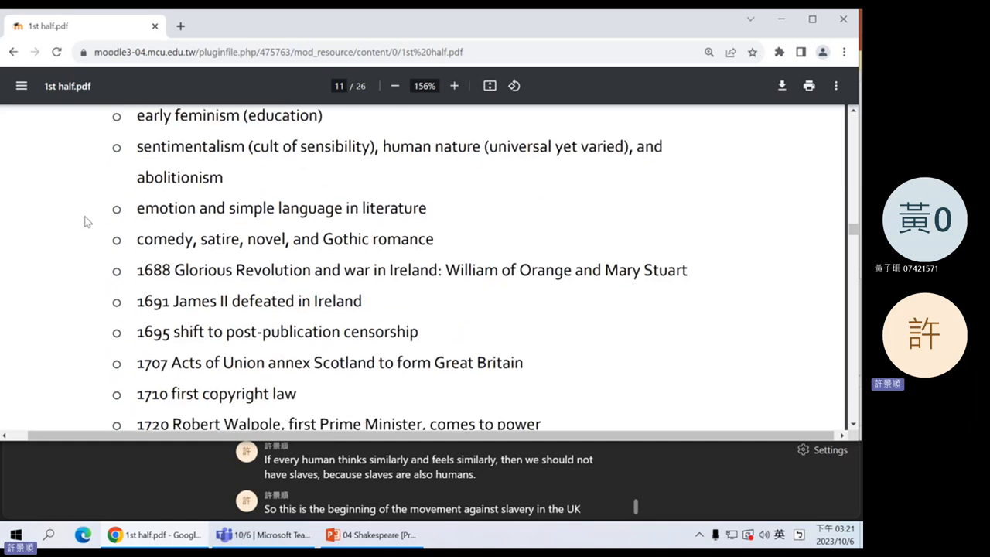
# - Scroll page 11 down to Samuel Johnson's 1755 Dictionary and the periodicals bullet
pyautogui.scroll(-3)
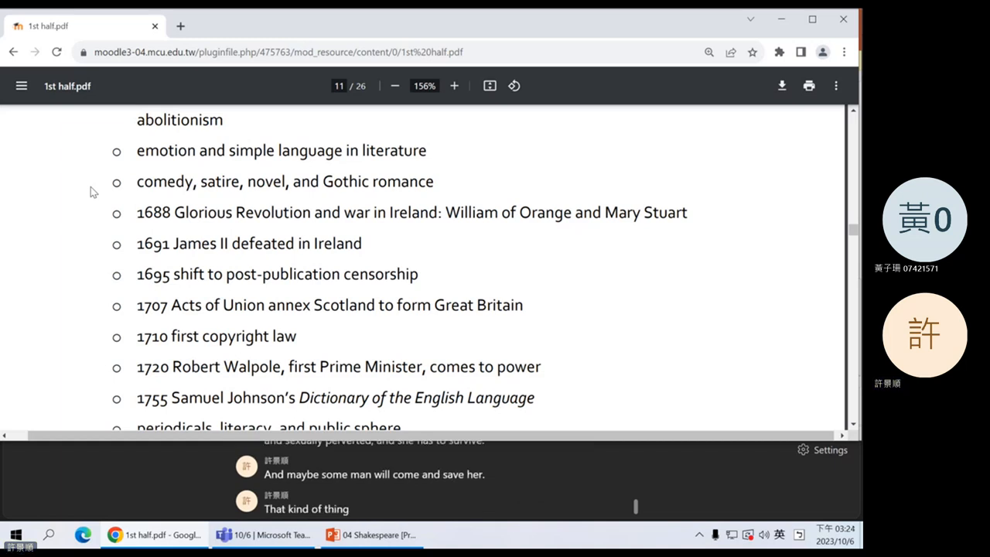
pyautogui.moveTo(88, 227)
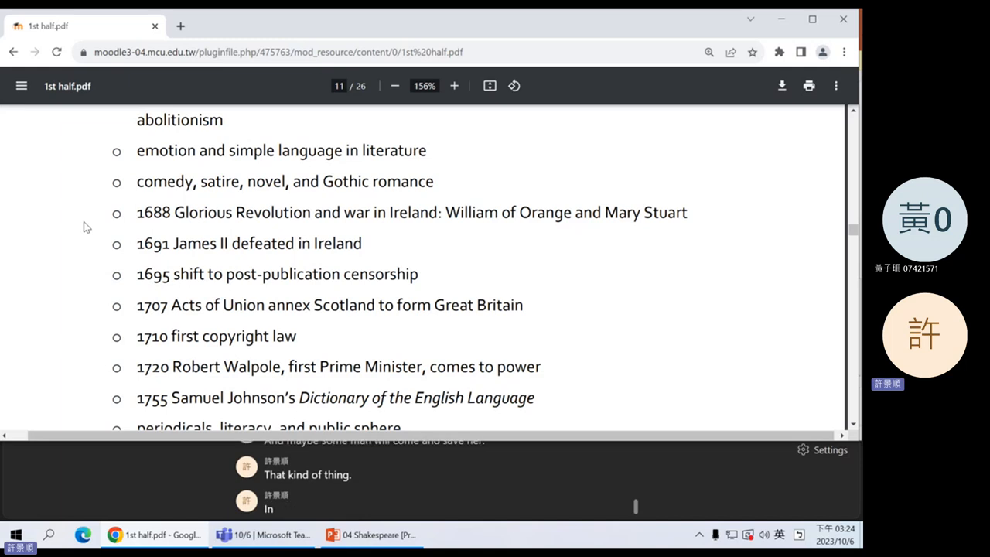
pyautogui.write('1688')
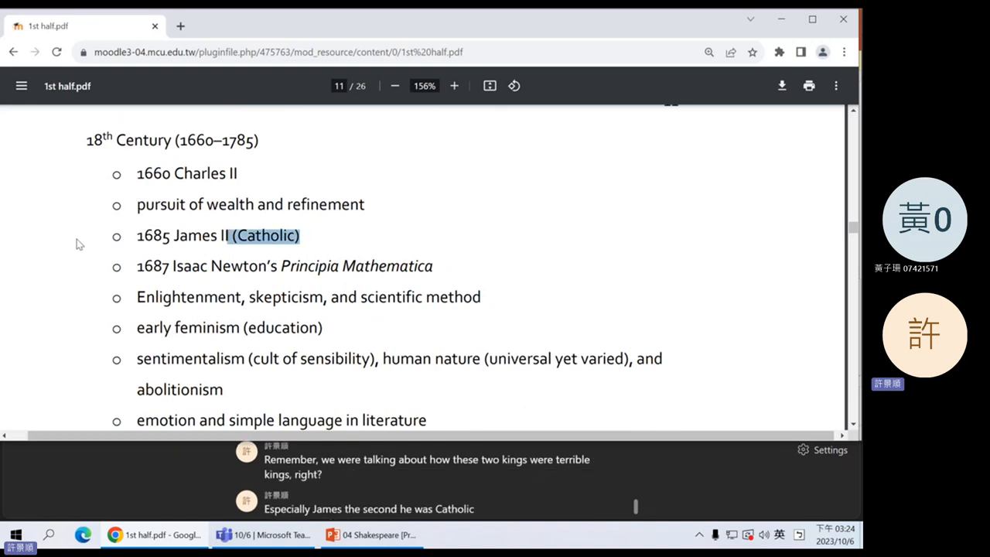
pyautogui.scroll(-3)
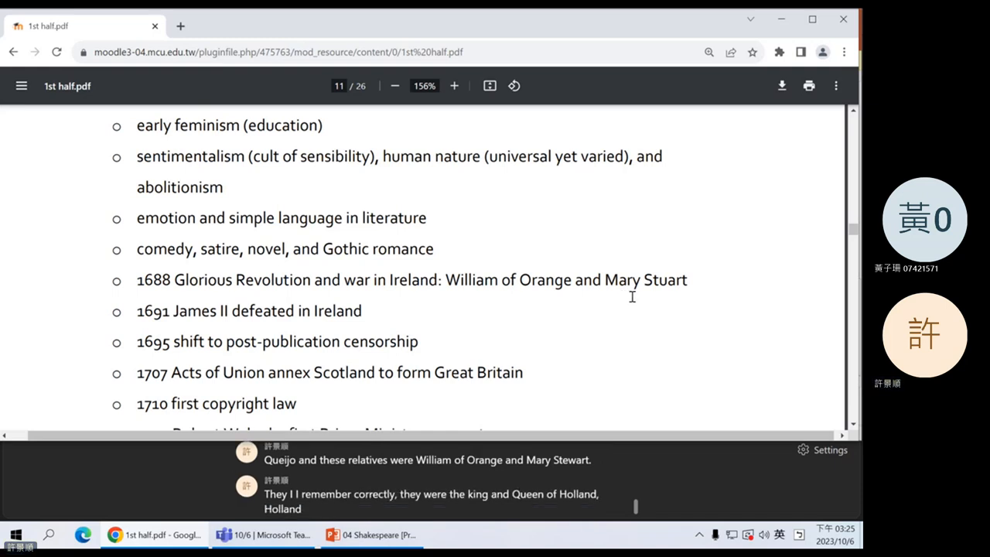
pyautogui.doubleClick(545, 279)
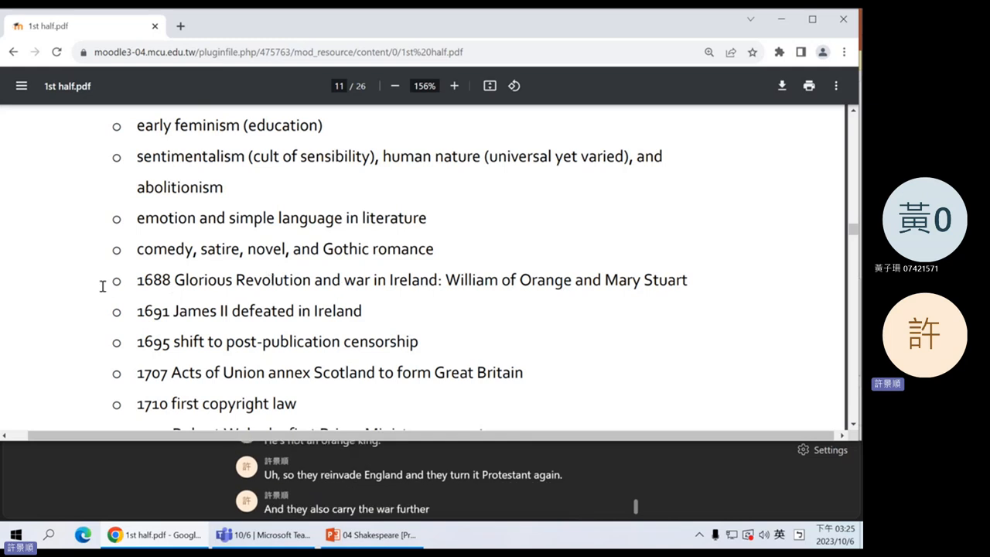
# - Scroll page 11 down to the 1763 James Watt steam engine entry
pyautogui.scroll(-3)
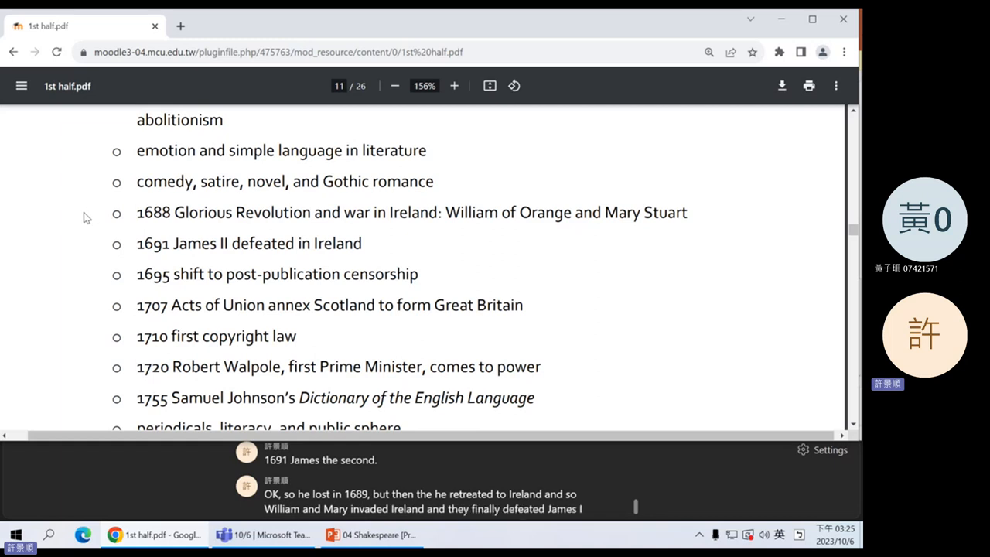
pyautogui.scroll(-3)
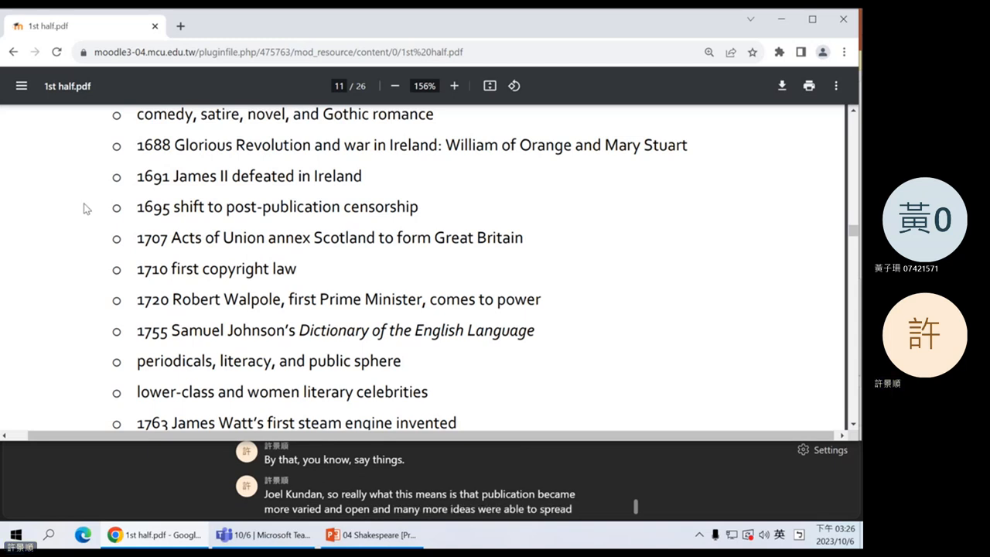
pyautogui.scroll(-3)
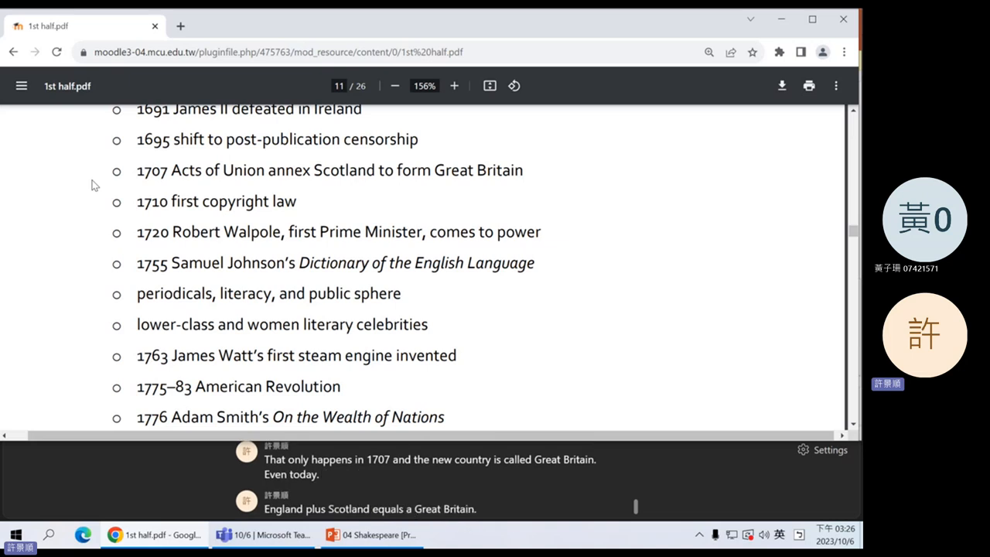
# - Scroll page 11 down until the '1784 Johnson dies' bullet is visible
pyautogui.scroll(-3)
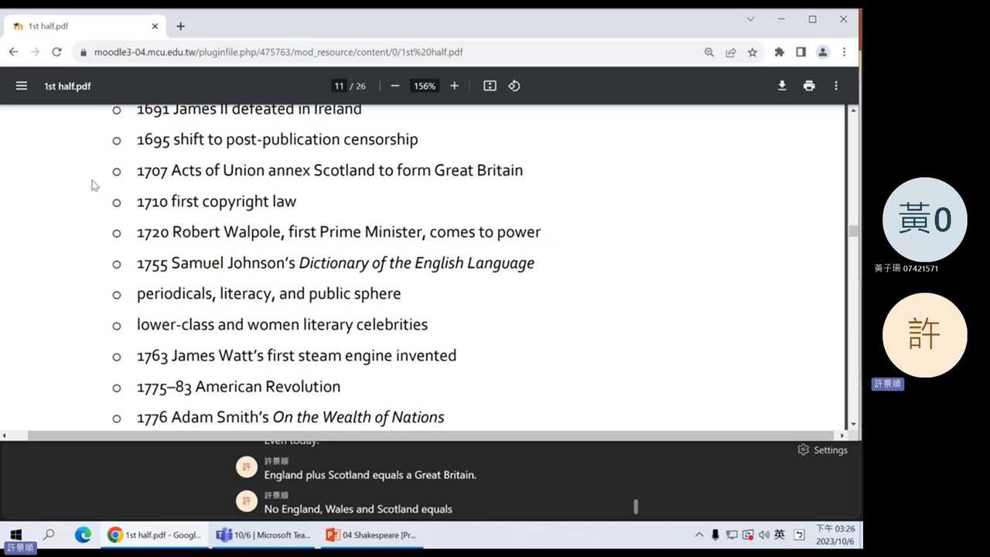
pyautogui.scroll(-3)
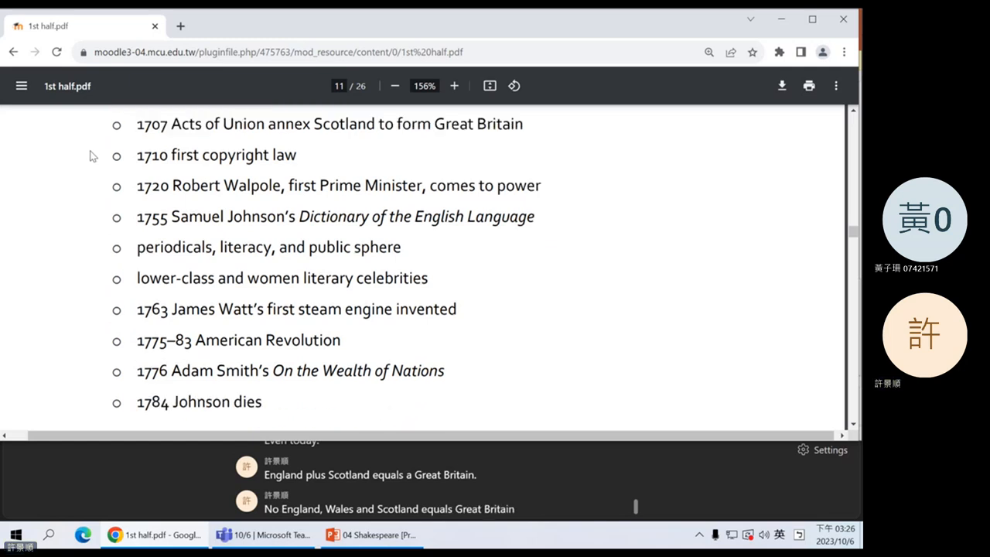
pyautogui.scroll(-3)
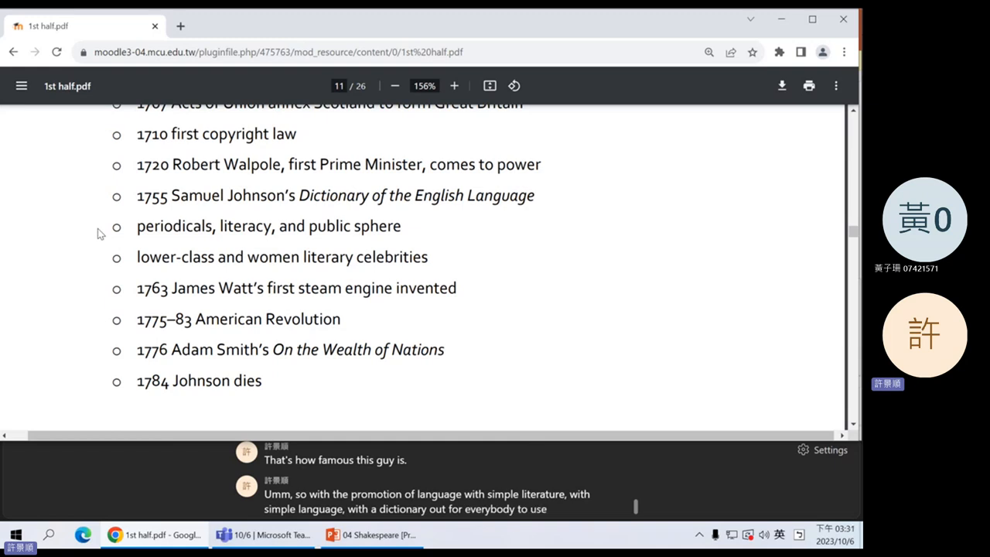
# - Highlight 'literacy', deselect it, then highlight 'public sphere' in the periodicals bullet
pyautogui.doubleClick(245, 226)
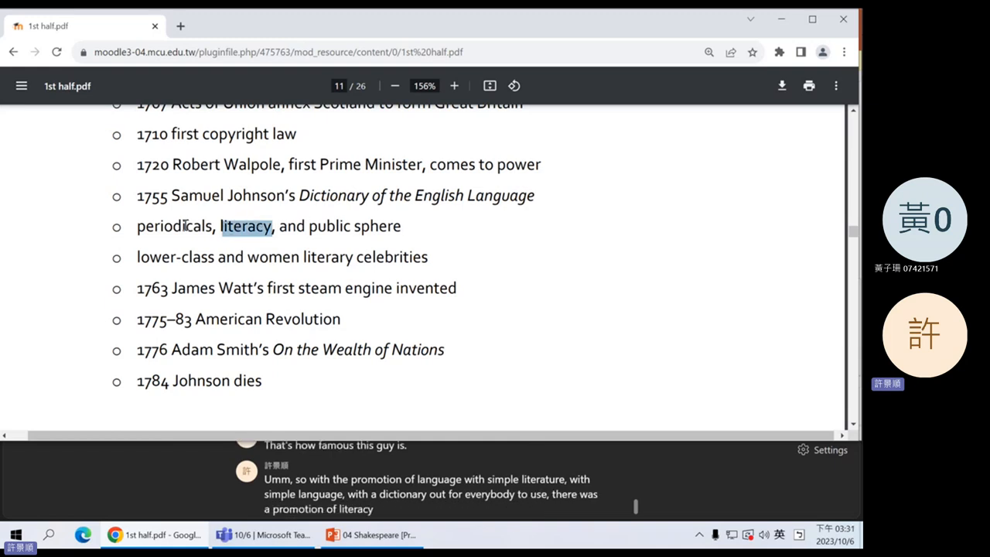
pyautogui.click(65, 227)
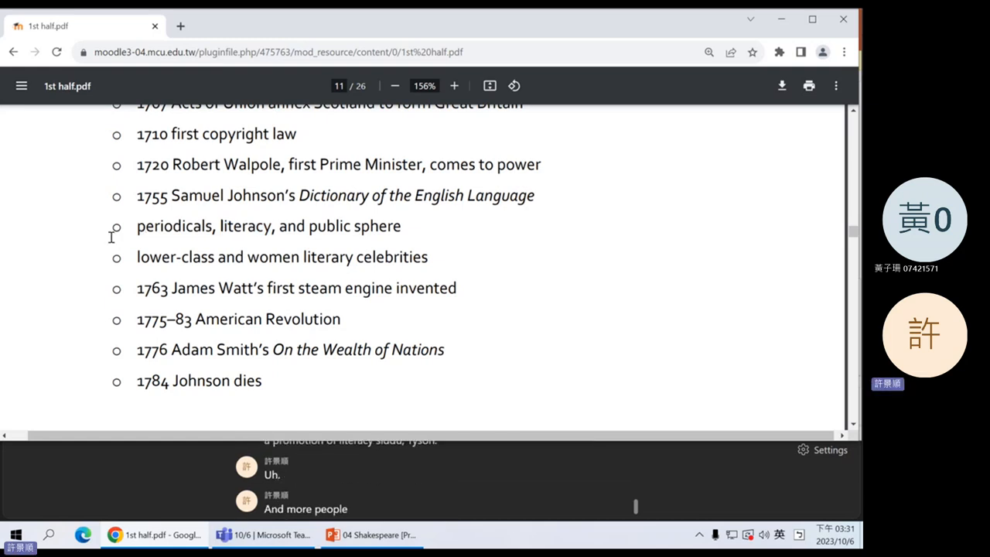
pyautogui.doubleClick(173, 225)
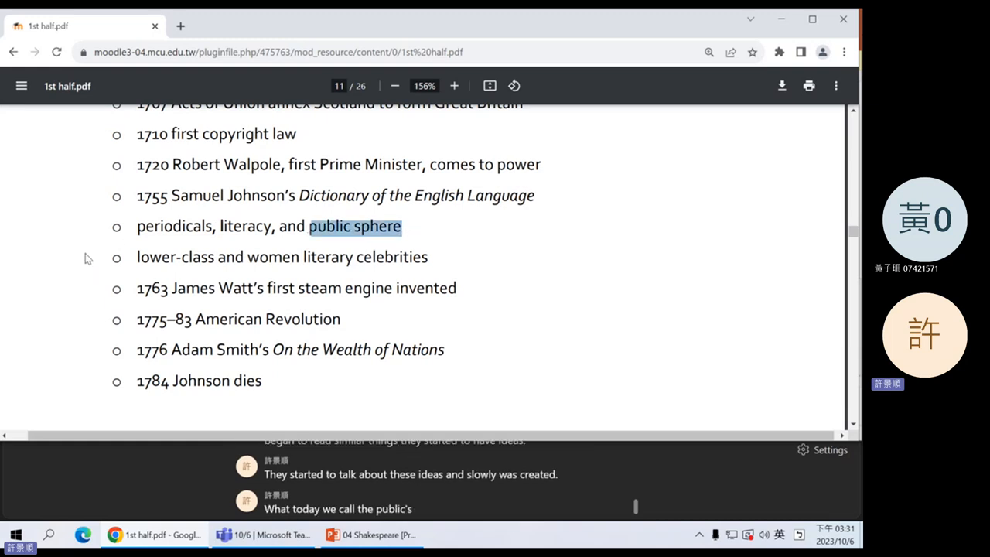
# - Scroll page 11 so the list begins at Johnson's 1755 Dictionary entry
pyautogui.scroll(-3)
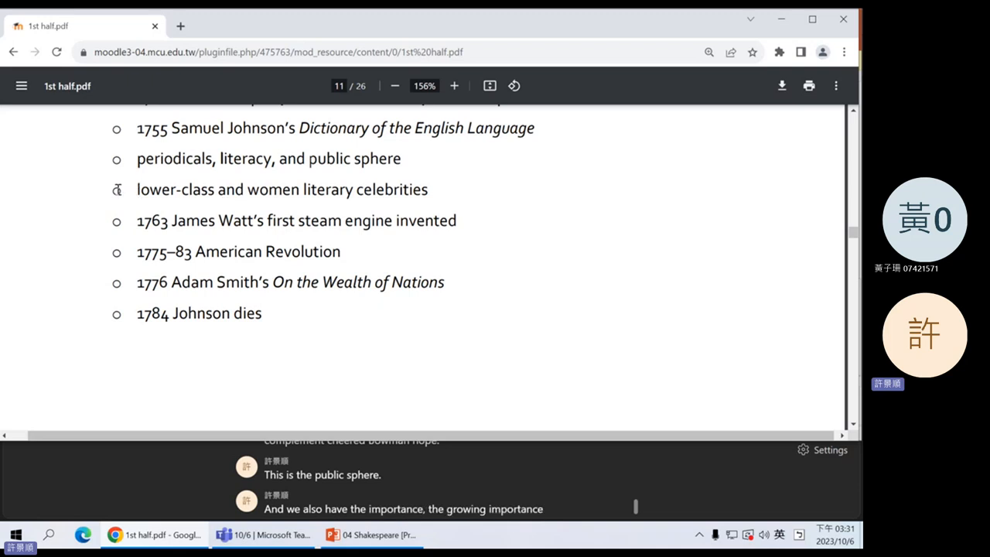
pyautogui.moveTo(137, 189); pyautogui.dragTo(212, 189)
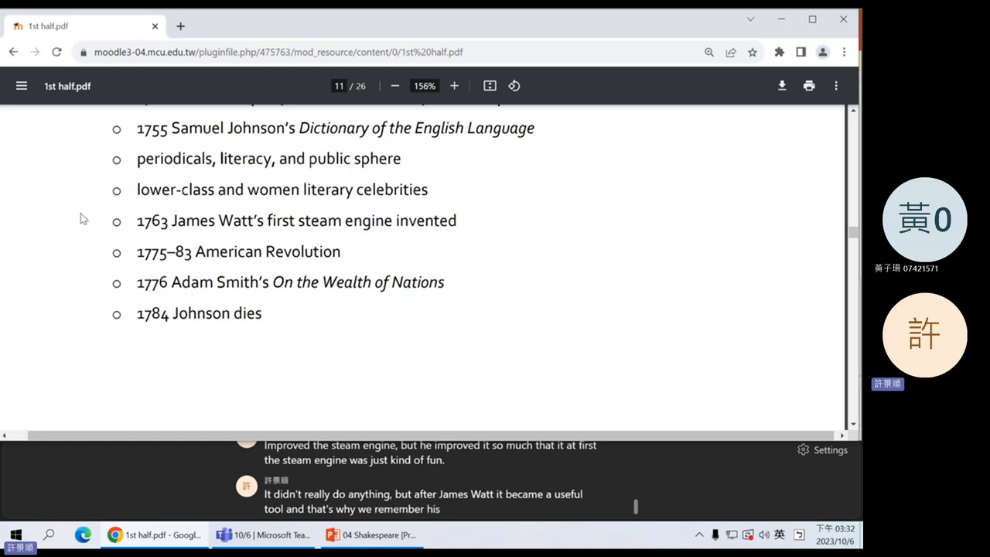
pyautogui.moveTo(98, 267)
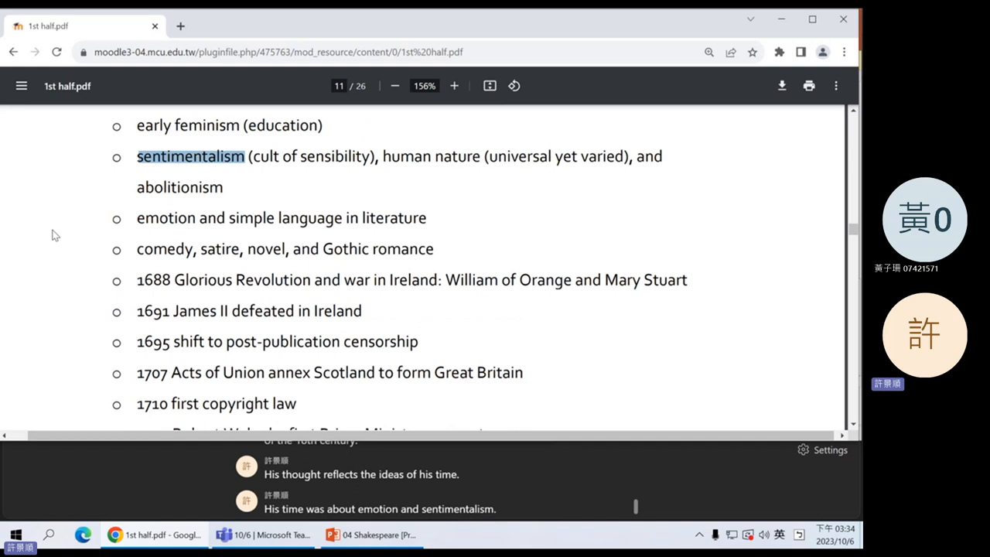
pyautogui.scroll(-3)
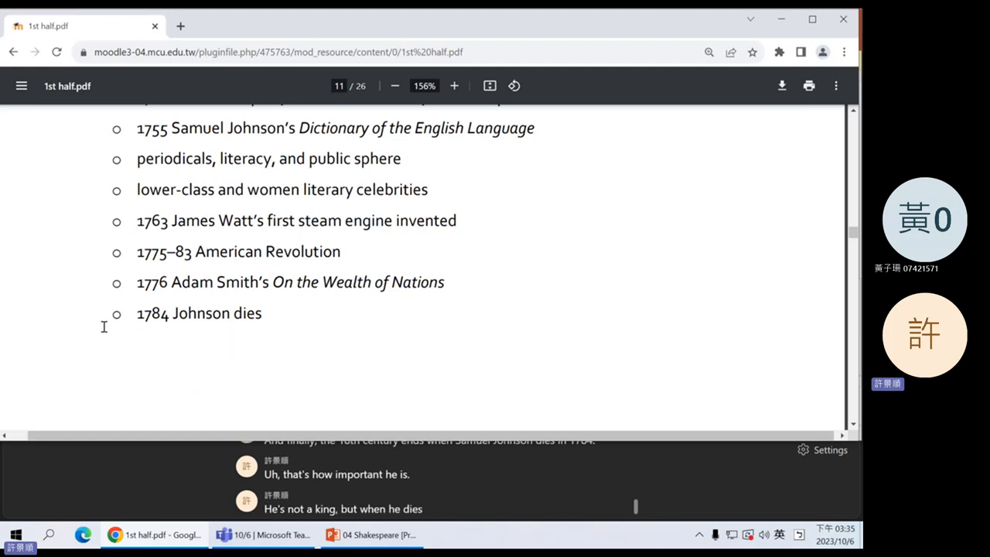
pyautogui.moveTo(91, 326)
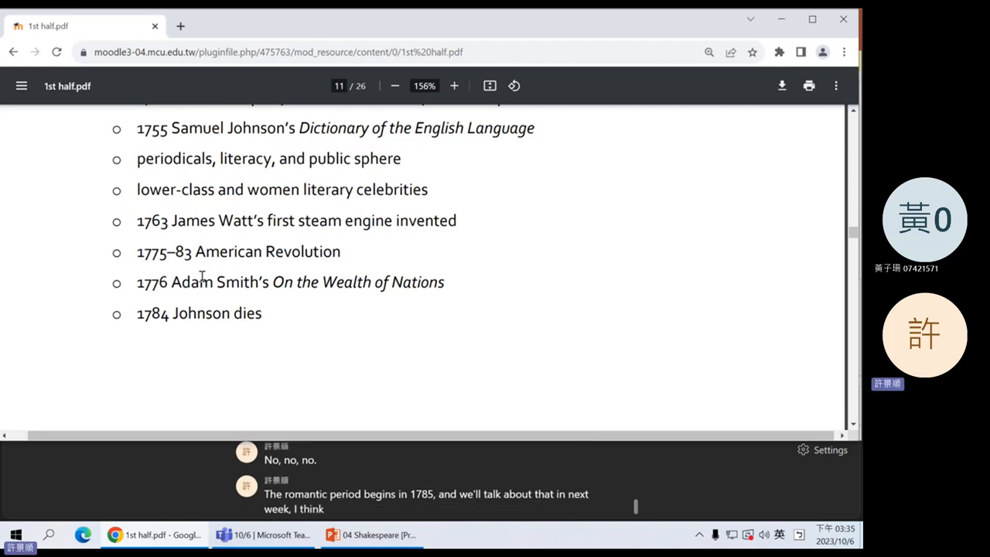
pyautogui.scroll(-3)
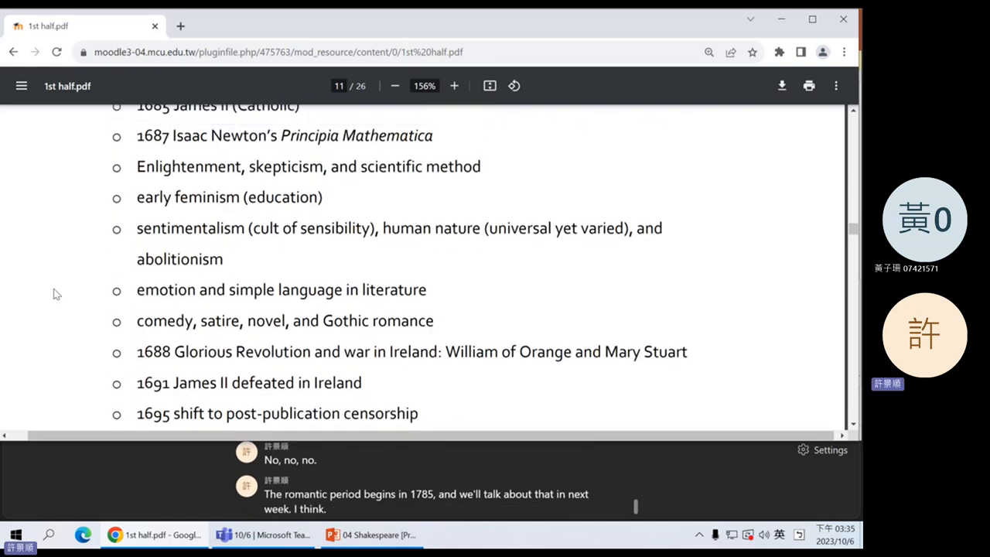